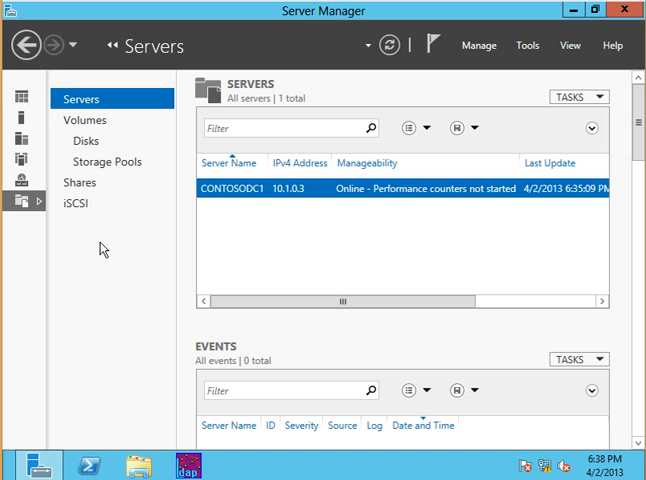
mouse_move(72, 210)
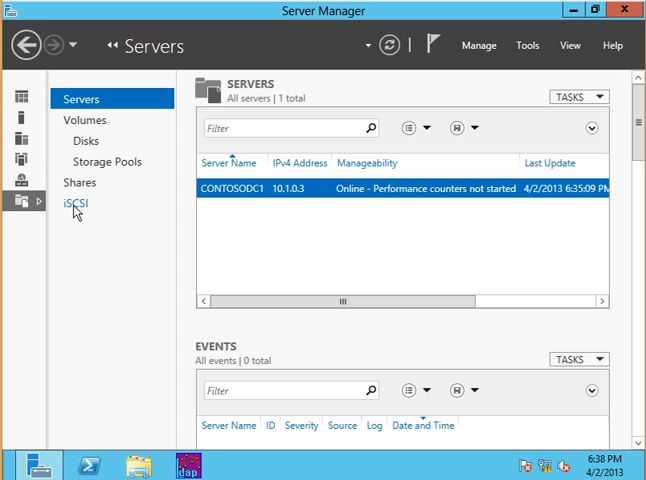
Show the iSCSI virtual disks page under File and Storage Services
left_click(74, 202)
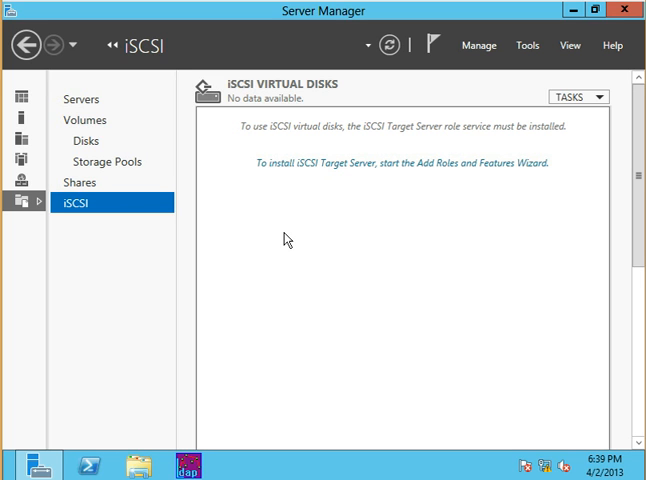
mouse_move(140, 402)
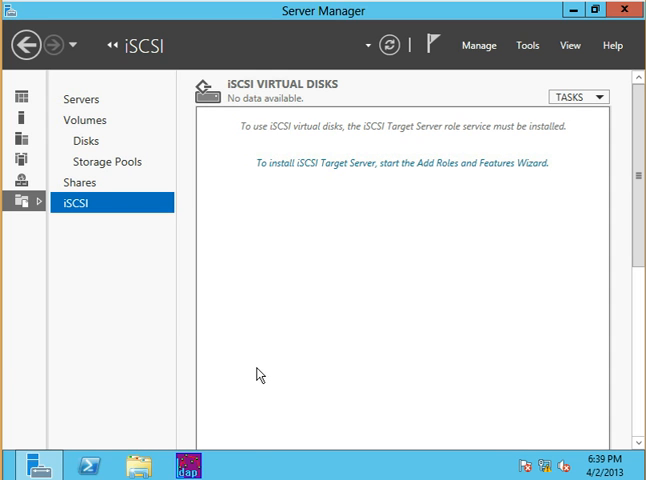
type("\\\\contosoms")
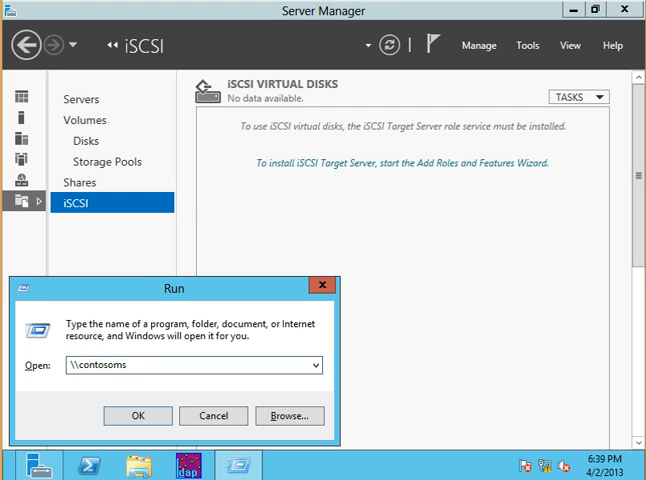
type("1\\c$")
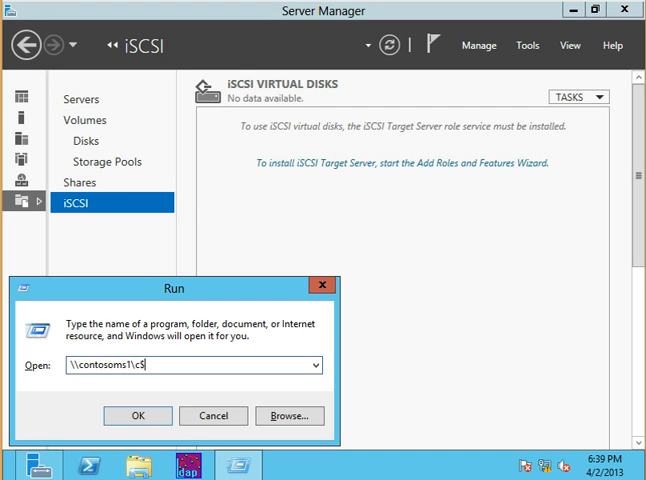
left_click(138, 416)
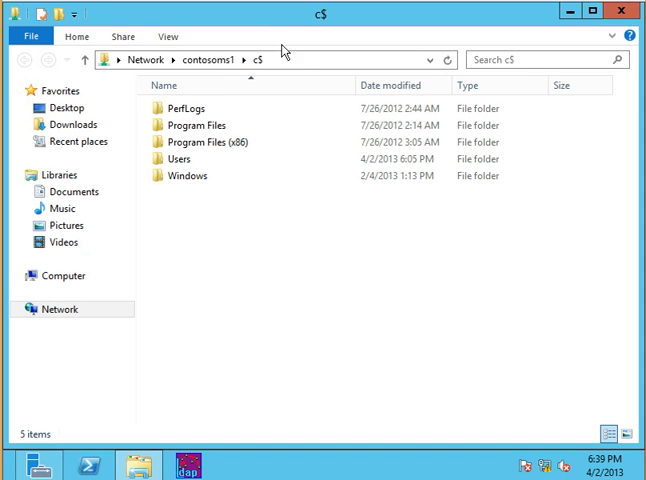
mouse_move(308, 68)
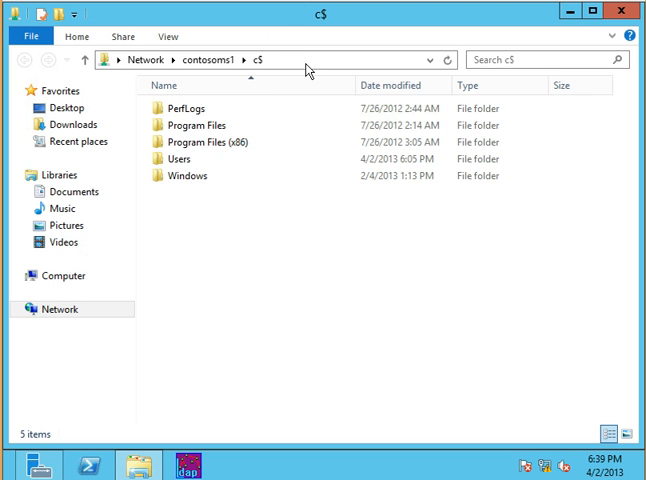
mouse_move(372, 56)
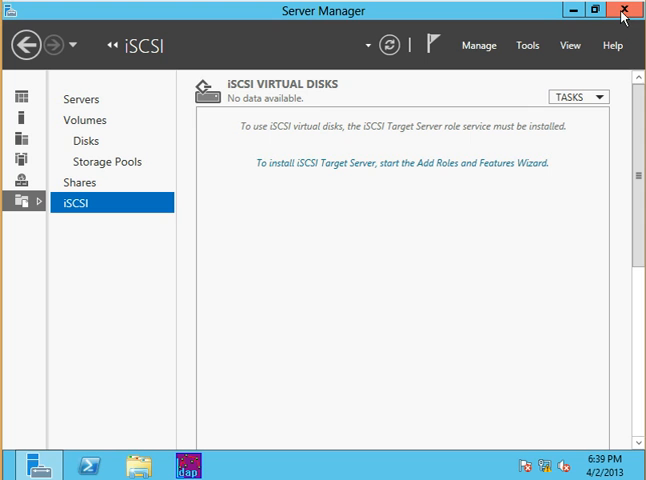
mouse_move(334, 292)
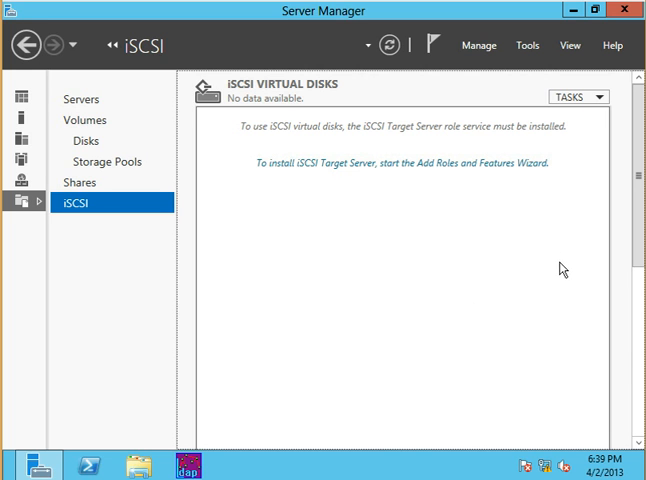
mouse_move(514, 284)
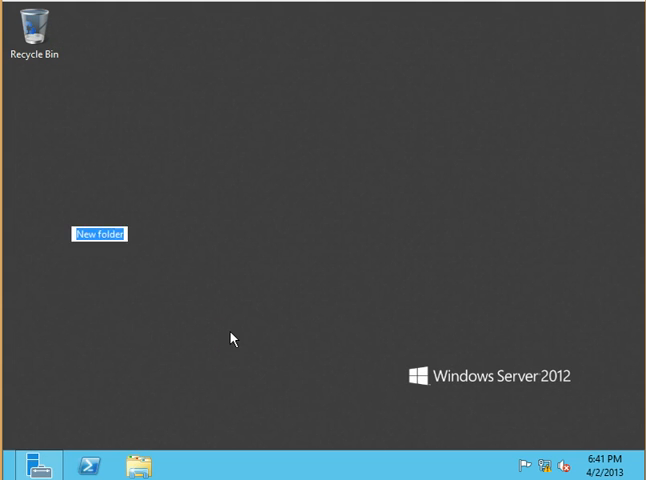
Share the new desktop folder share1 over the network as share1 via Advanced Sharing
type("share1")
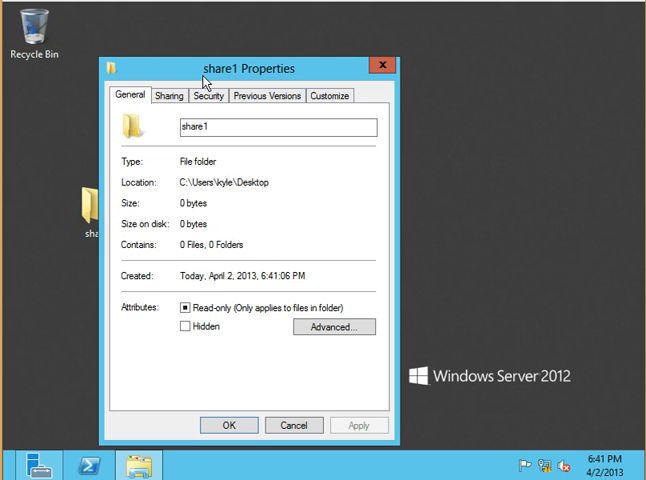
left_click(172, 96)
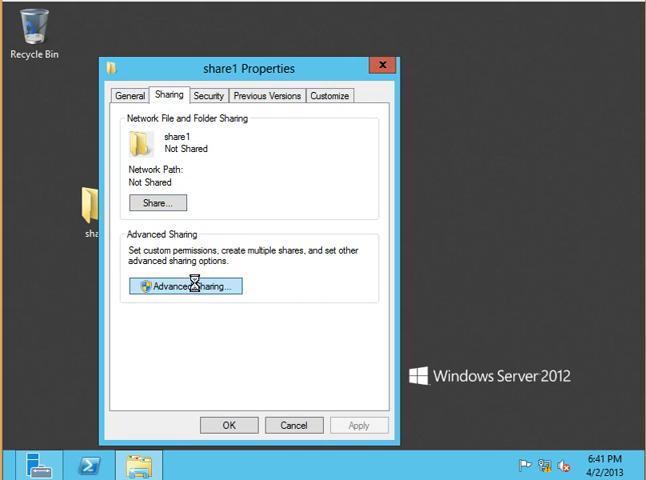
left_click(190, 286)
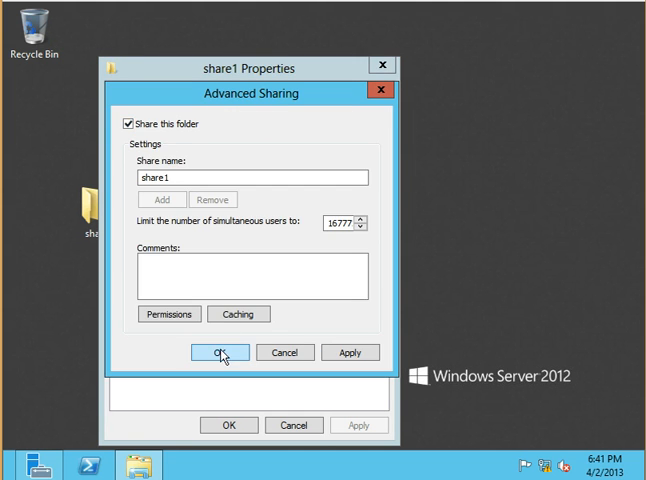
left_click(218, 352)
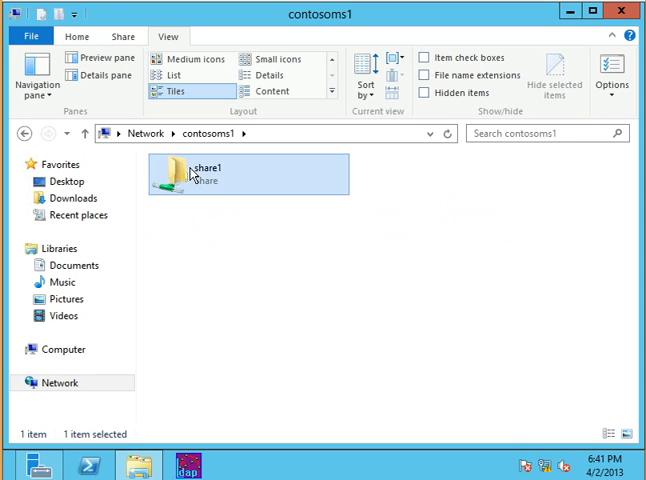
Map \\contosoms1\share1 as network drive P:
right_click(180, 172)
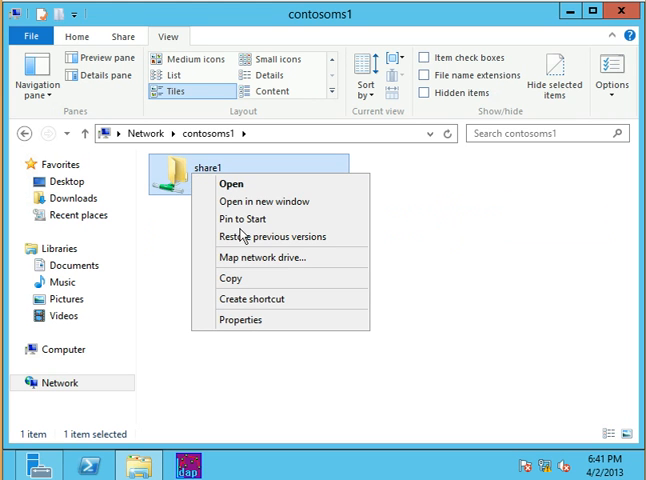
left_click(264, 256)
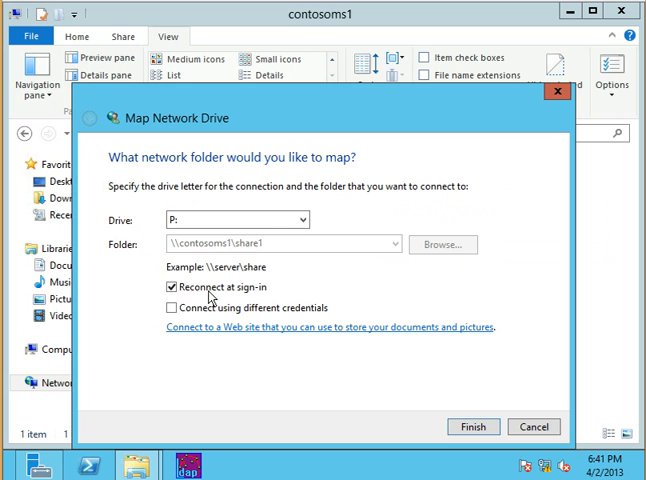
left_click(472, 426)
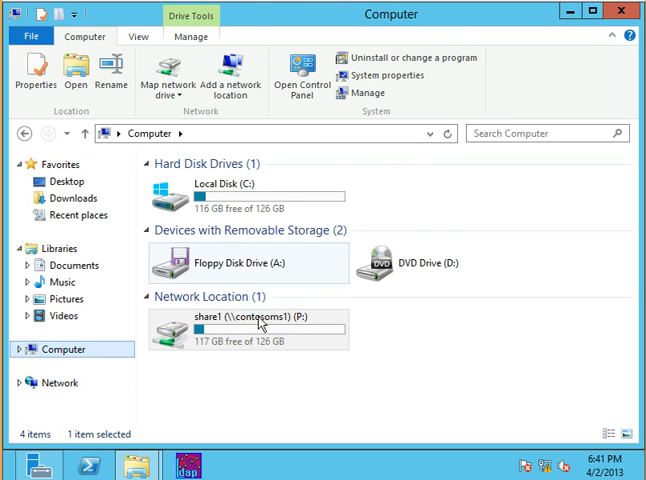
right_click(250, 328)
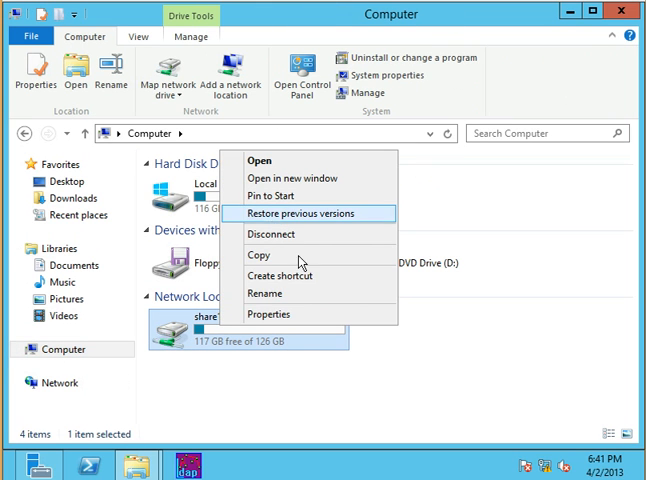
mouse_move(296, 356)
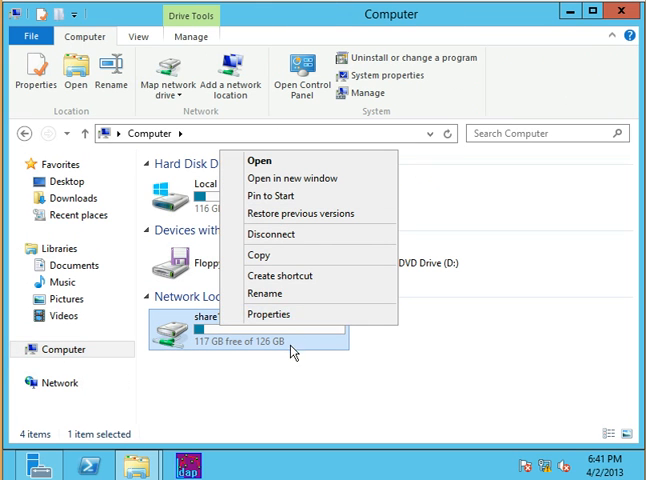
mouse_move(110, 286)
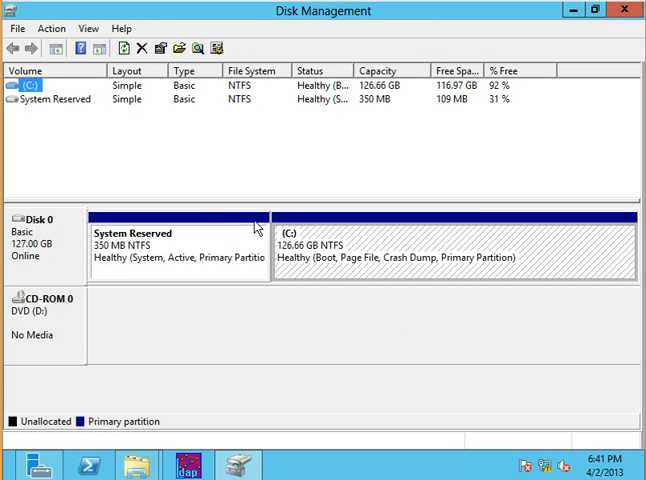
mouse_move(240, 232)
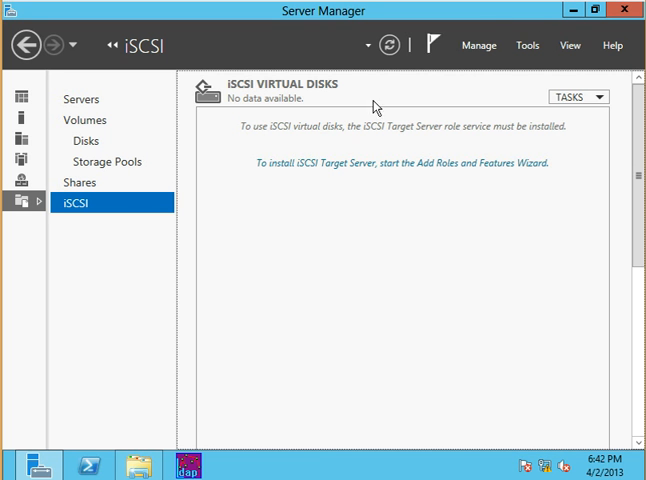
mouse_move(316, 224)
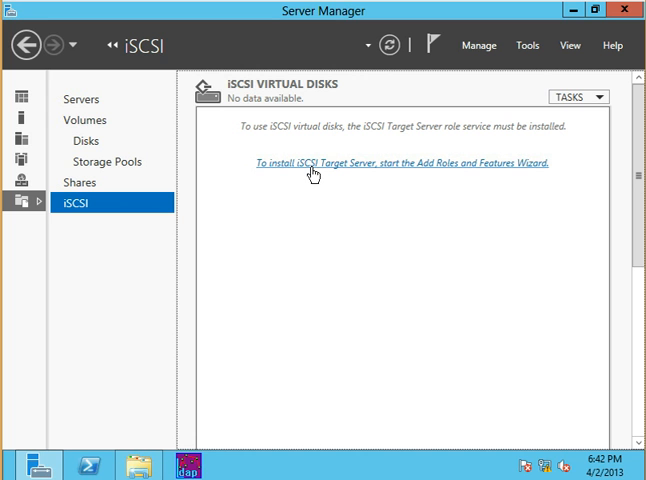
Install the iSCSI Target Server and iSCSI Target Storage Provider role services, allowing automatic restart
left_click(406, 164)
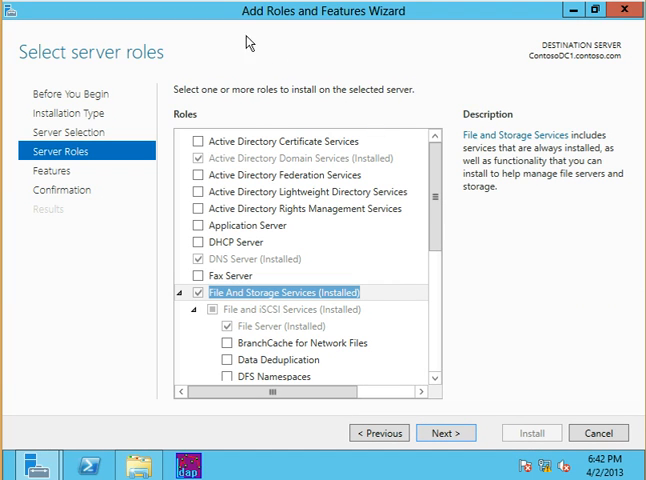
mouse_move(364, 166)
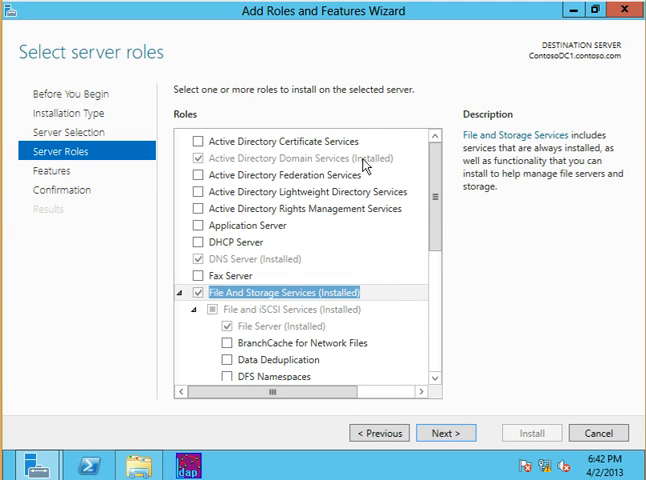
scroll("down", 3)
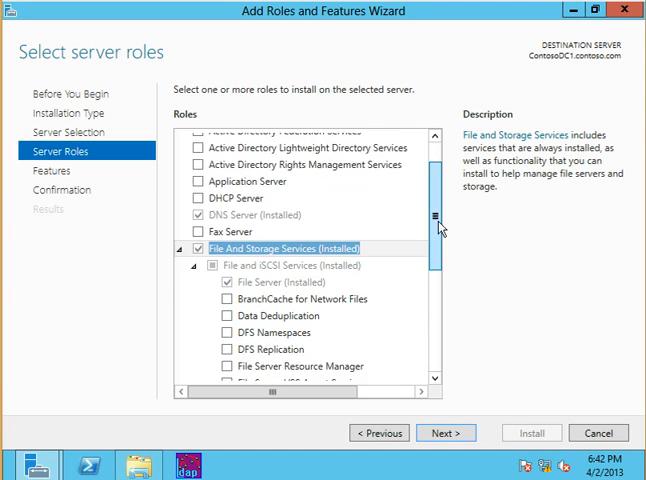
scroll("down", 3)
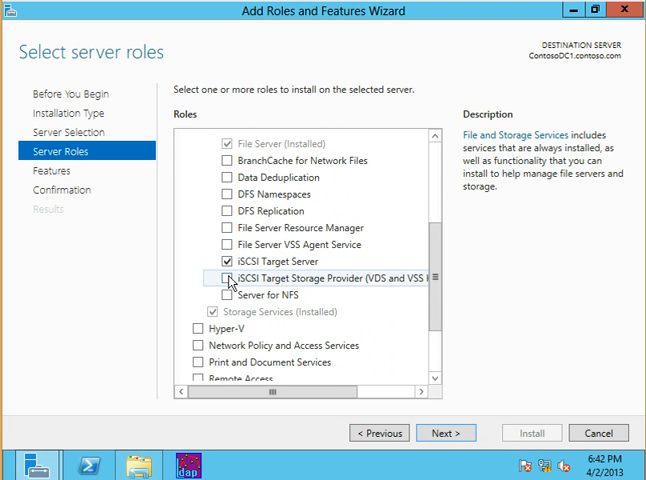
left_click(200, 284)
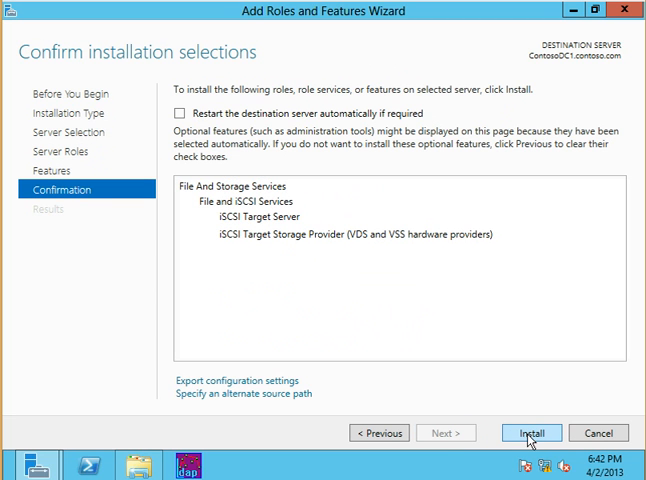
left_click(184, 100)
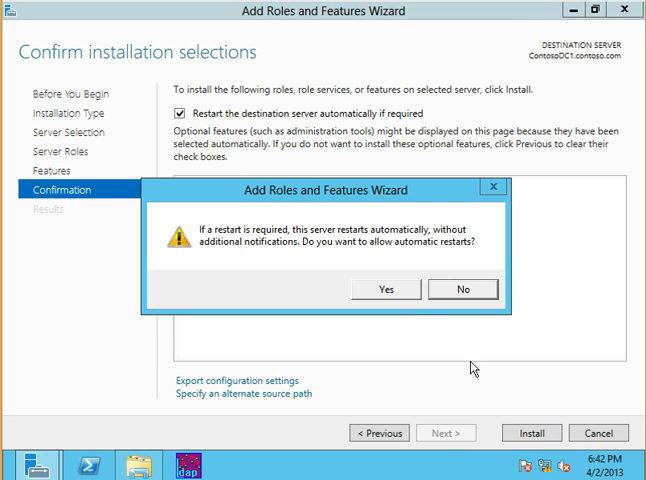
left_click(384, 288)
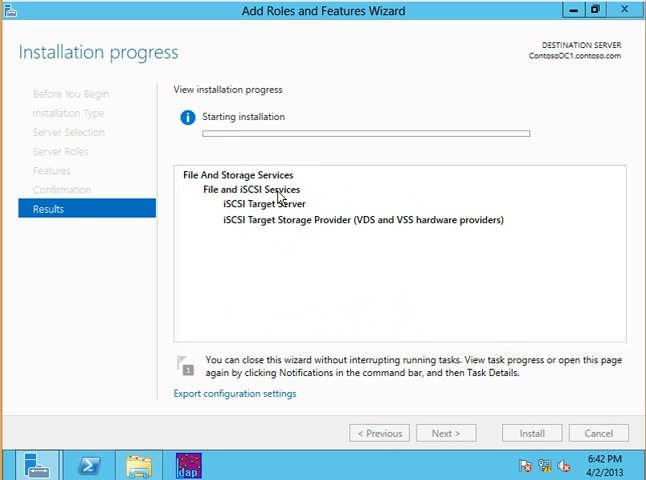
mouse_move(320, 242)
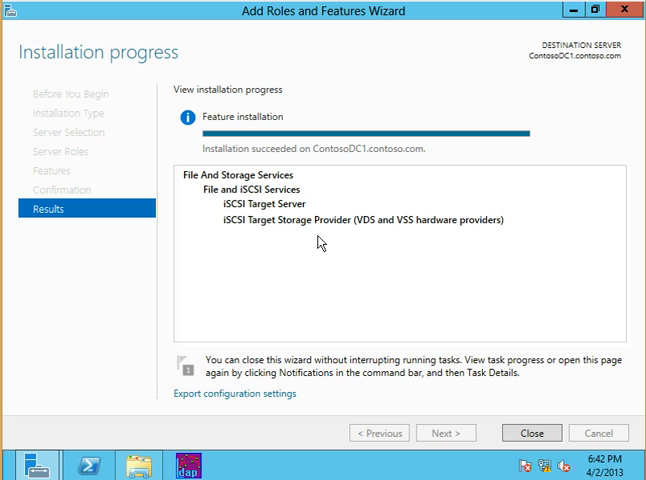
mouse_move(322, 248)
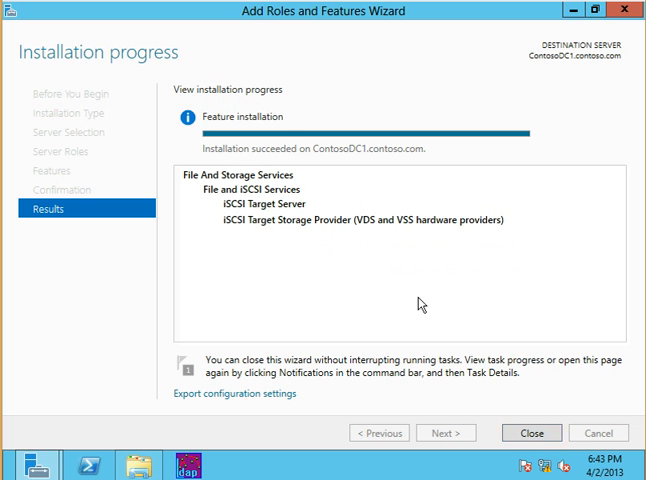
mouse_move(532, 432)
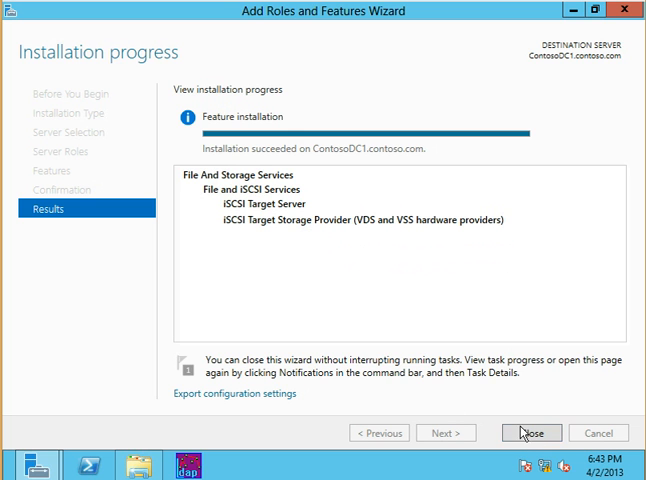
Close the completed Add Roles and Features wizard
left_click(528, 432)
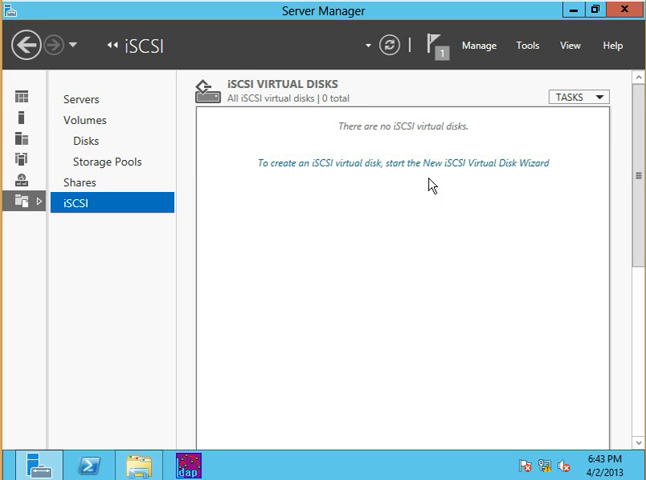
mouse_move(344, 246)
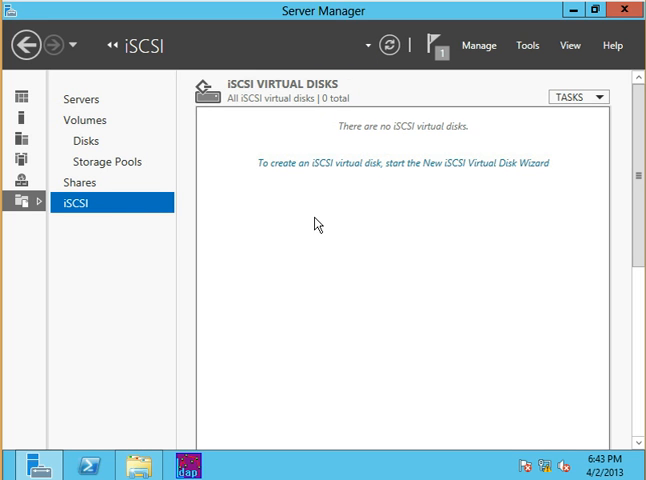
mouse_move(318, 256)
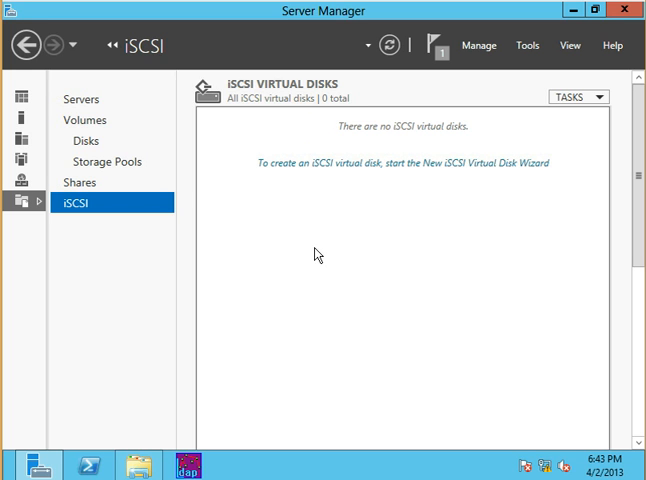
mouse_move(312, 252)
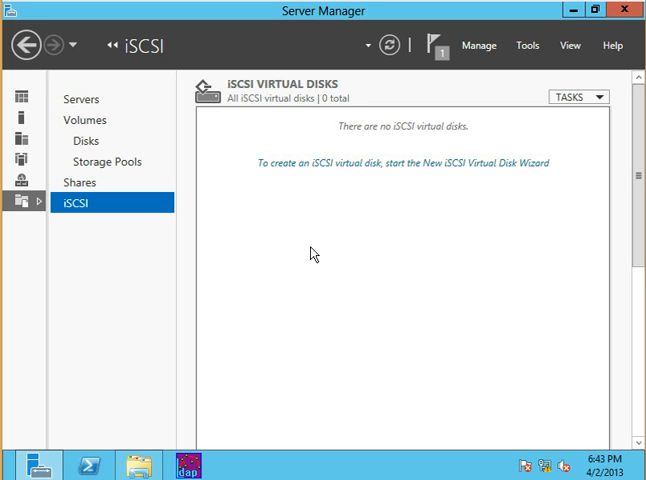
mouse_move(288, 172)
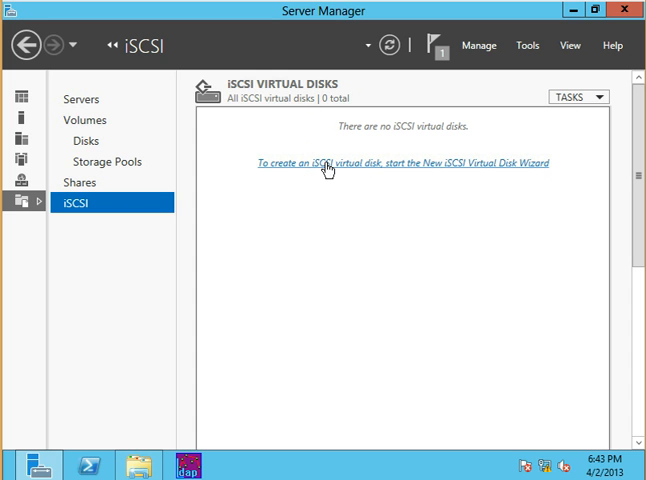
Start a new iSCSI virtual disk on volume C: named ID1
left_click(328, 164)
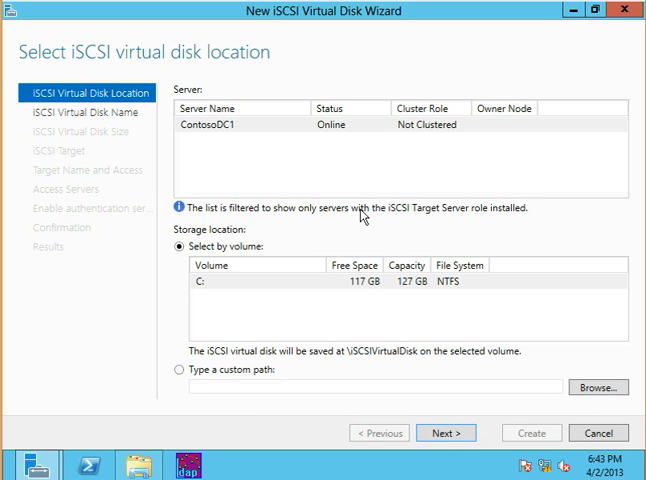
mouse_move(236, 234)
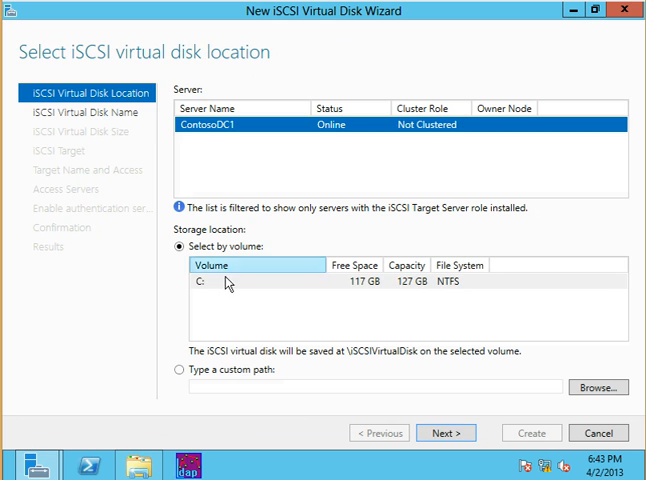
left_click(230, 288)
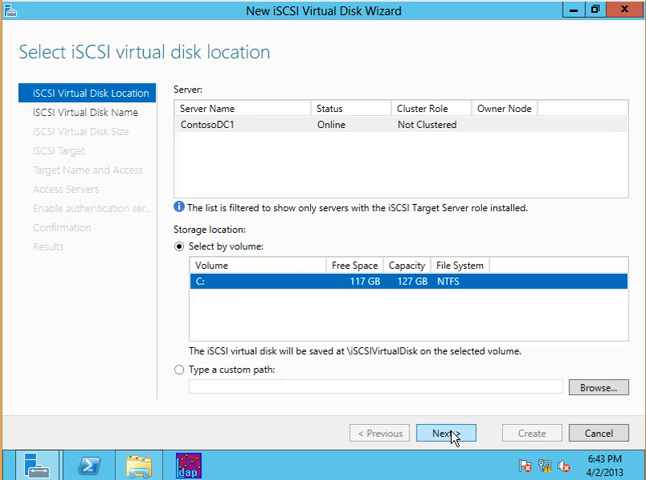
left_click(446, 432)
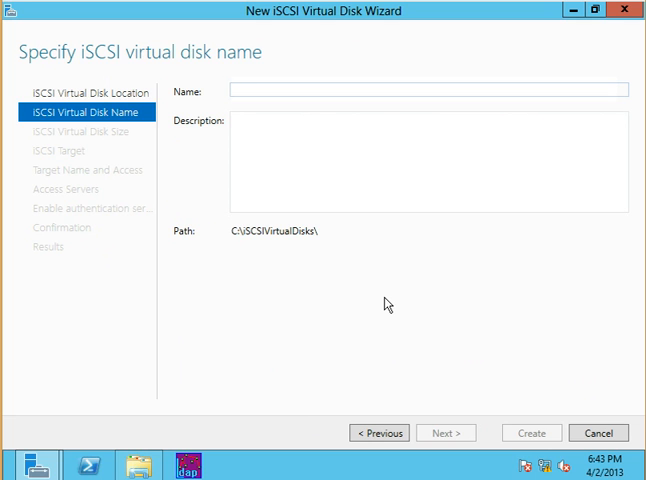
type("l")
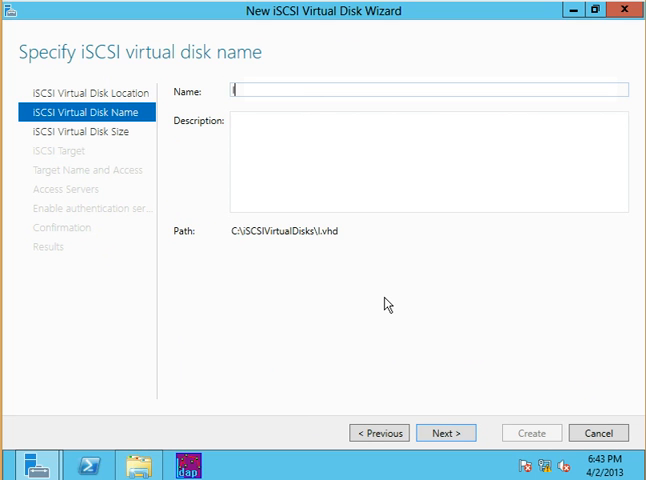
type("ID1")
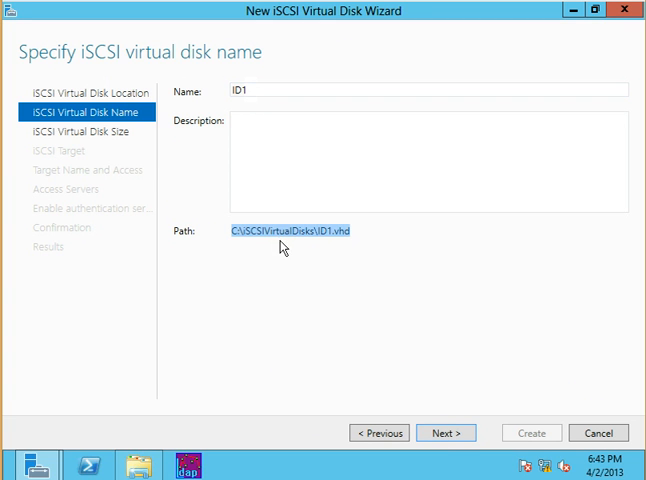
left_click(446, 432)
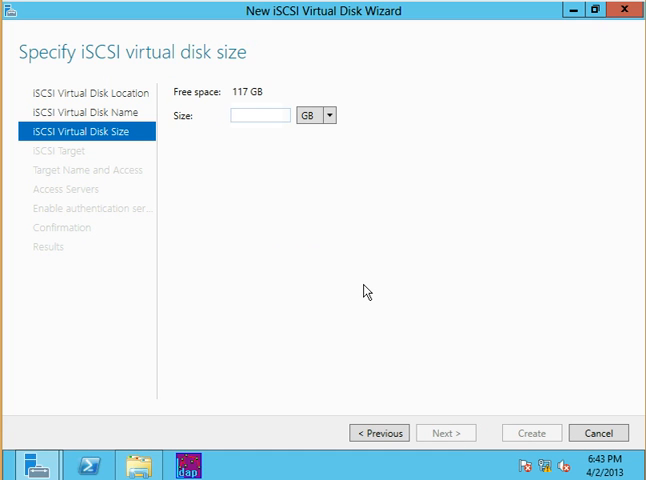
Set the disk size to 24 GB and assign it to a new iSCSI target named ContosoIT1
type("2")
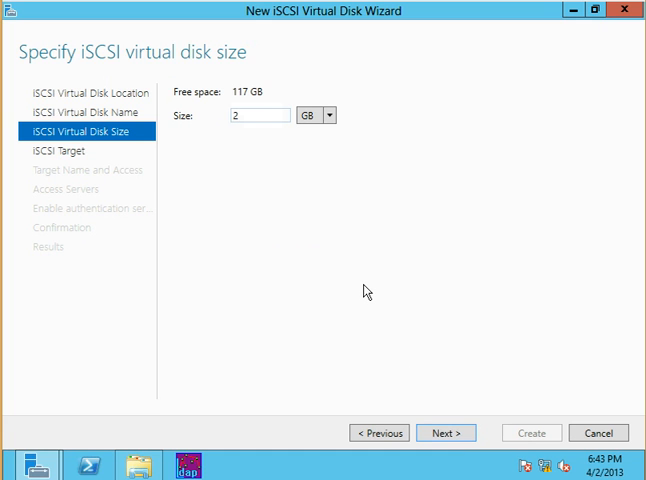
type("0")
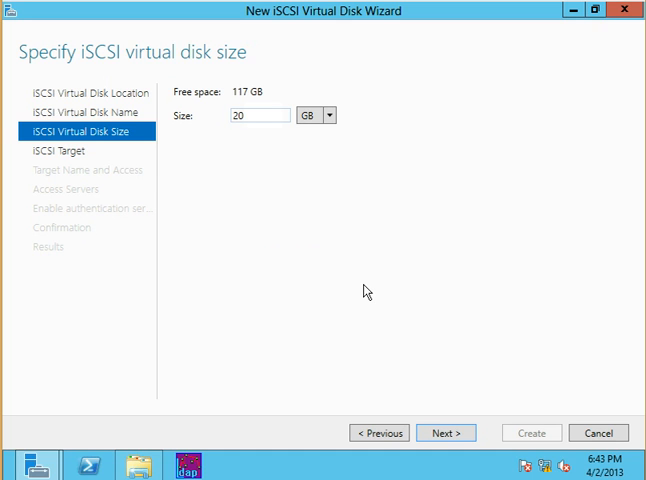
type("24")
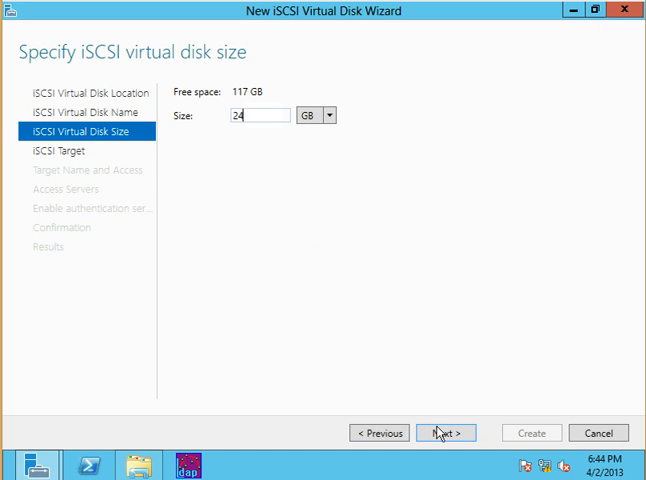
left_click(446, 432)
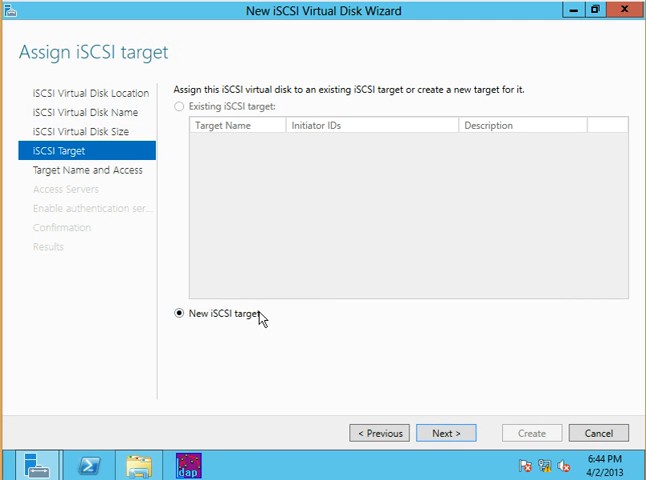
left_click(176, 318)
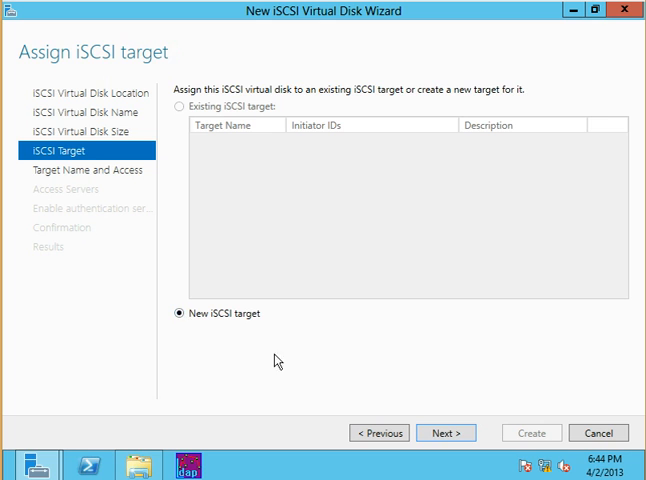
left_click(460, 432)
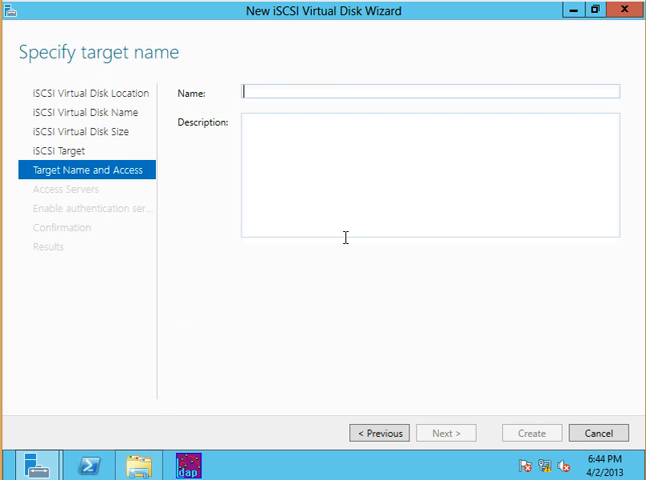
type("c")
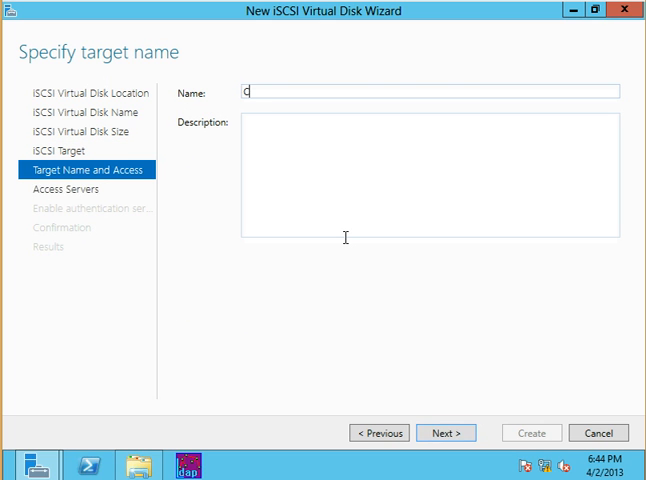
type("ontosoIT1")
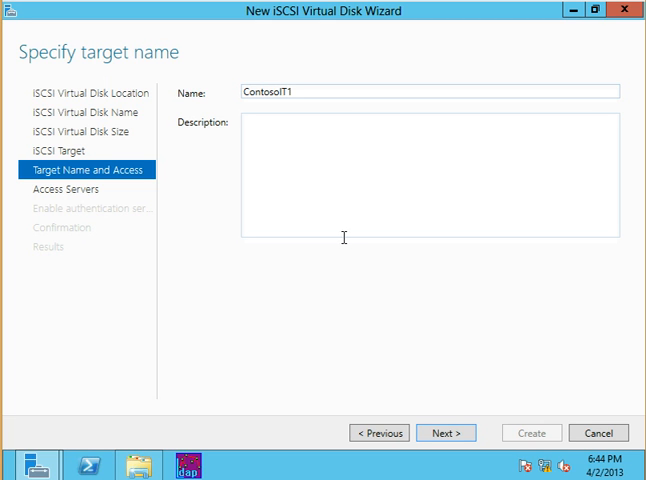
Add an access server initiator identified by IP address 10.1.0.5
left_click(458, 432)
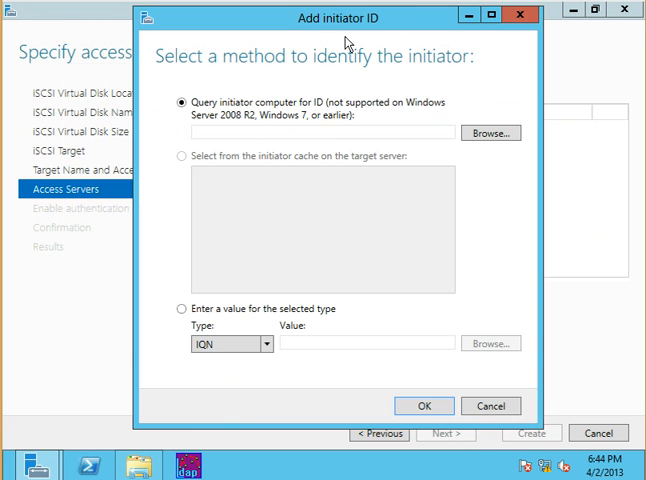
left_click(182, 306)
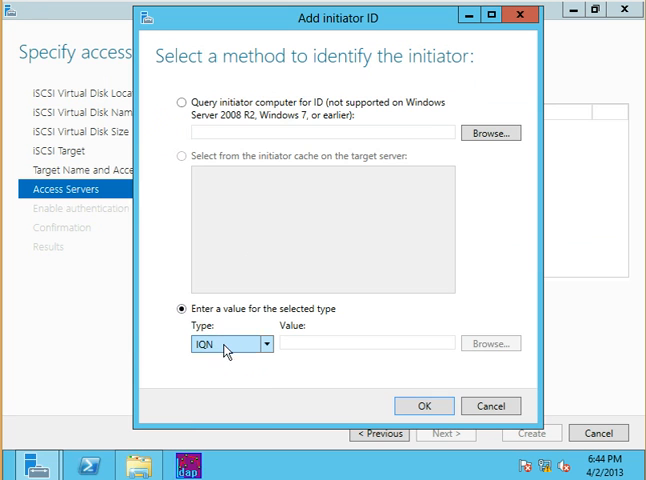
left_click(224, 344)
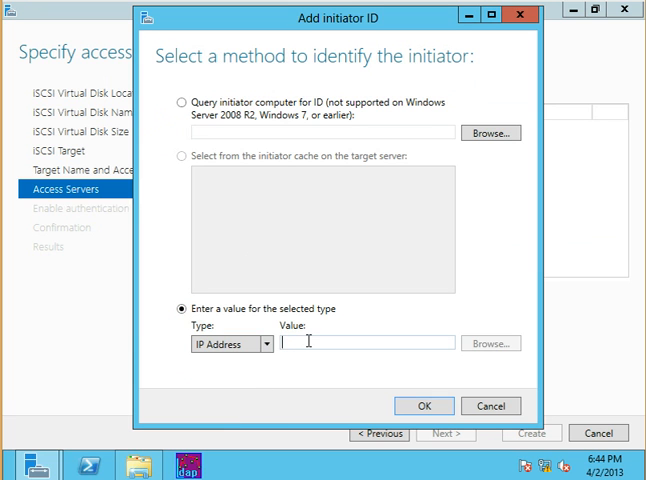
type("10.1.0.5")
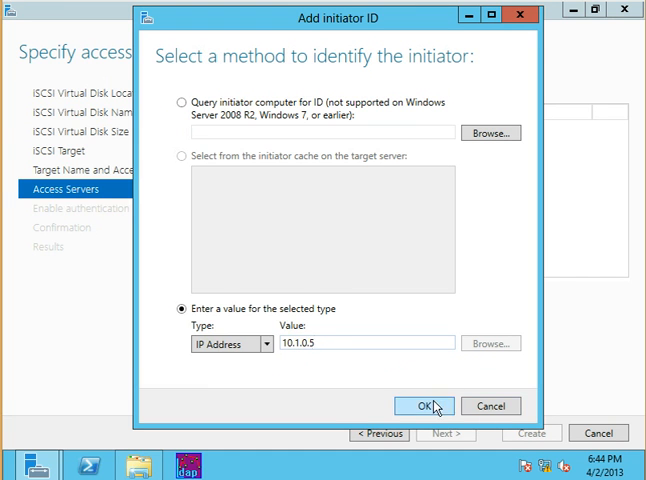
left_click(424, 404)
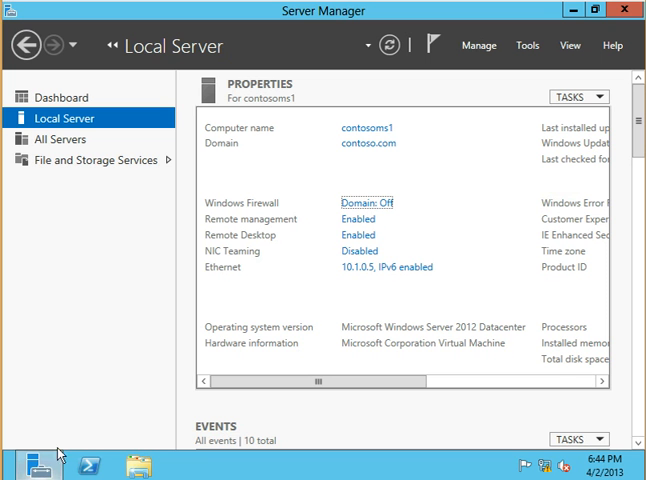
mouse_move(384, 268)
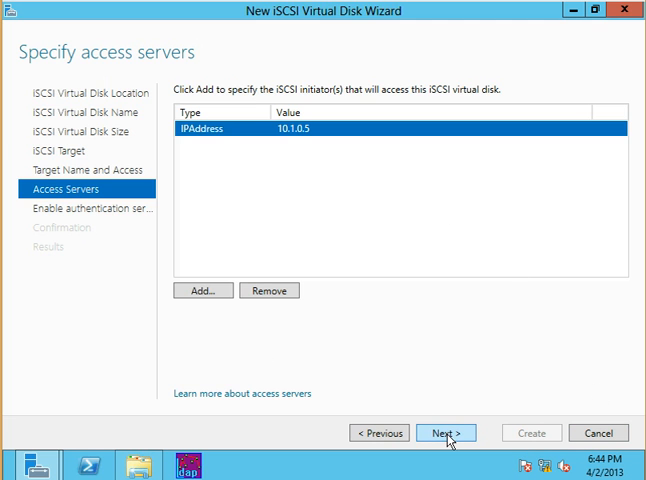
Create virtual disk ID1 with target contosoit1 using default authentication and review the Not Connected listing
left_click(446, 432)
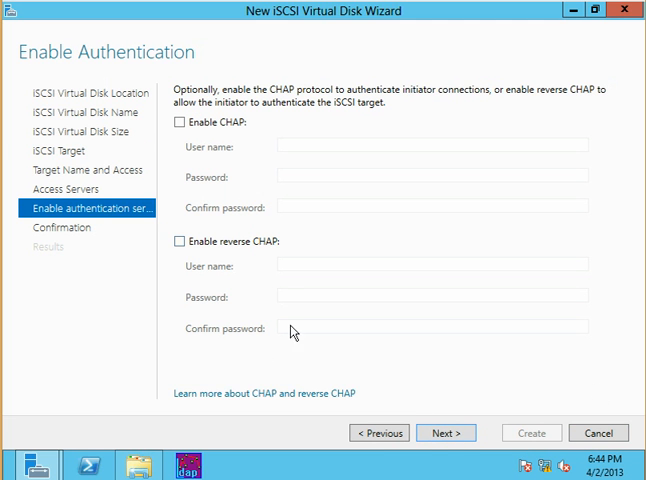
left_click(446, 432)
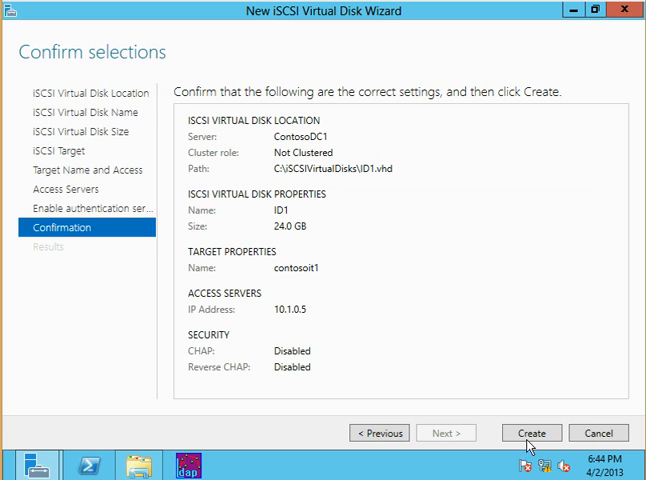
left_click(532, 432)
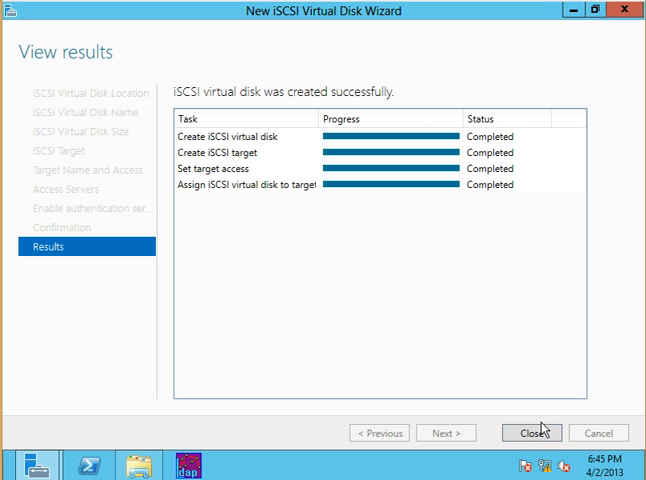
left_click(532, 432)
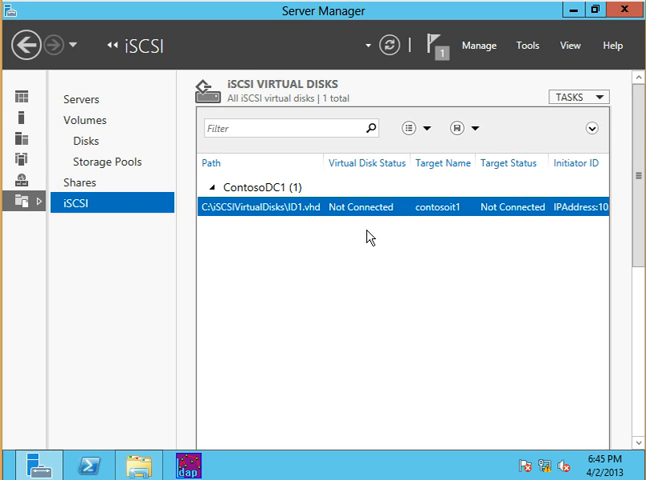
mouse_move(356, 216)
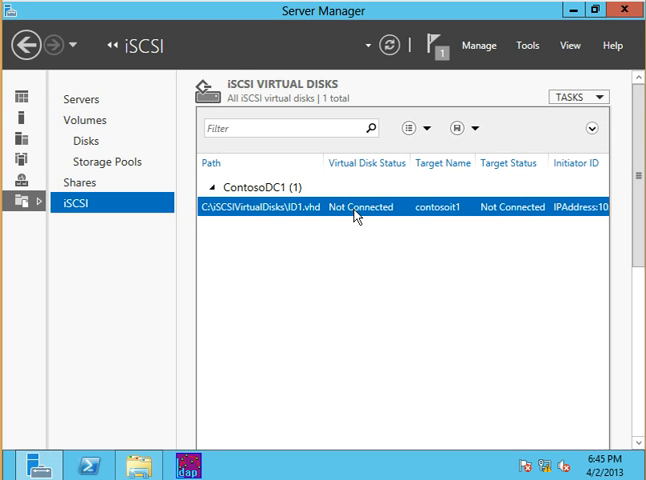
mouse_move(444, 216)
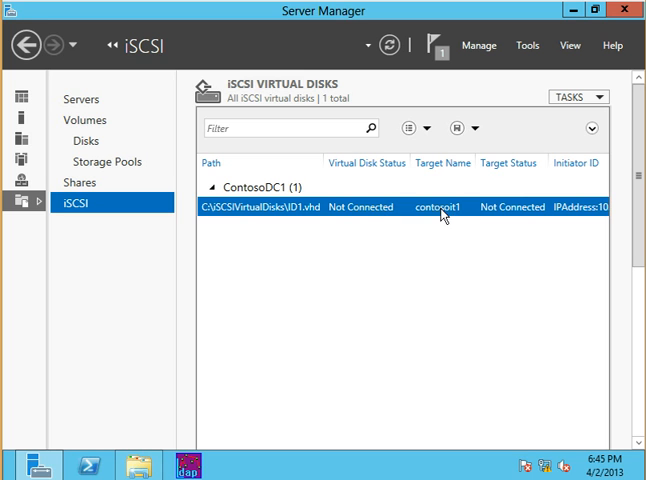
mouse_move(520, 216)
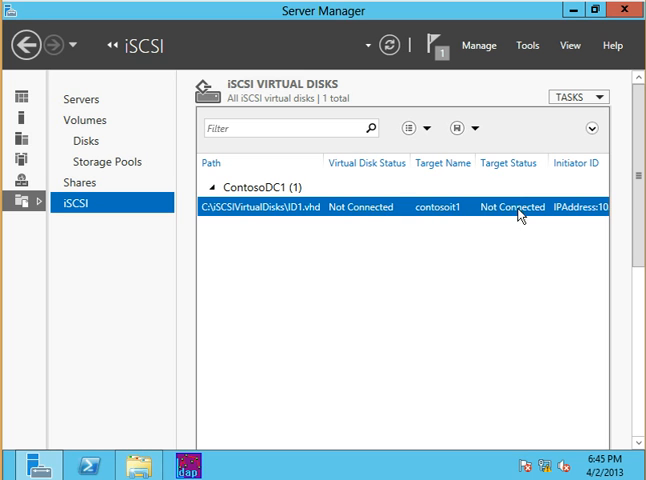
scroll("down", 3)
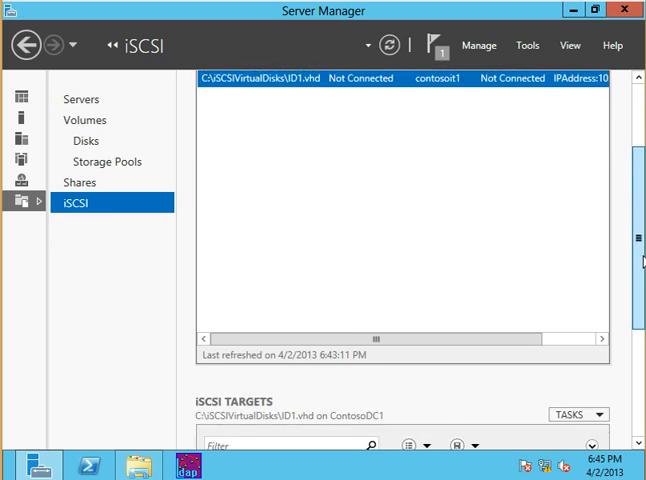
scroll("down", 3)
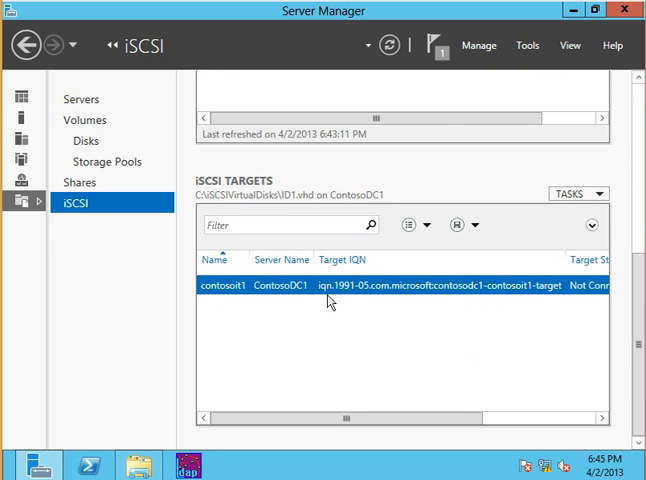
mouse_move(308, 218)
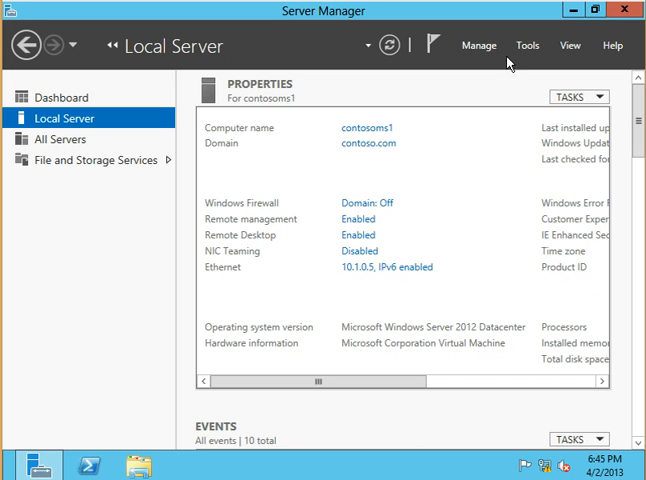
Launch the iSCSI Initiator from Tools and allow the Microsoft iSCSI service to start
left_click(528, 44)
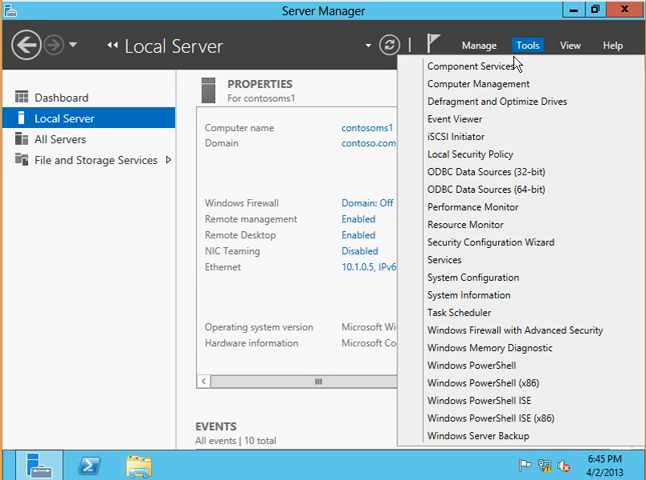
left_click(520, 48)
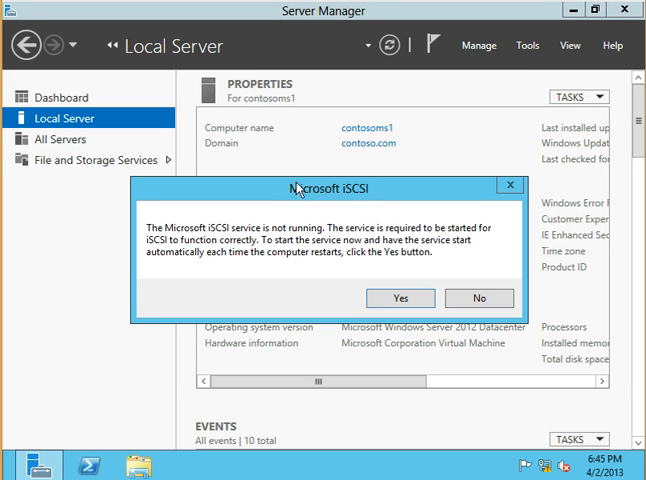
mouse_move(336, 208)
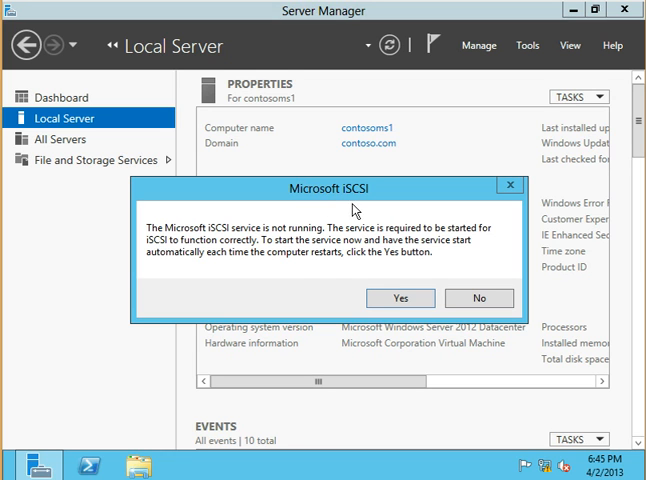
mouse_move(222, 258)
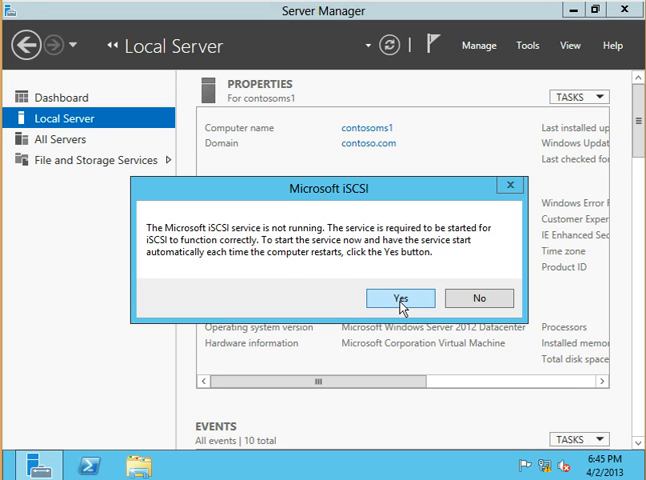
left_click(398, 296)
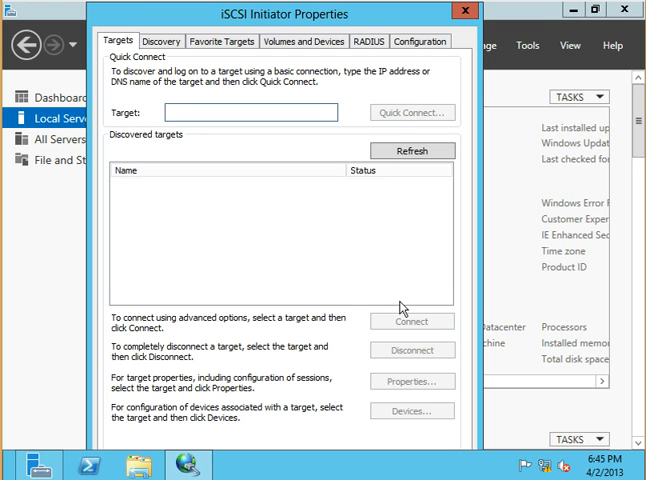
mouse_move(532, 62)
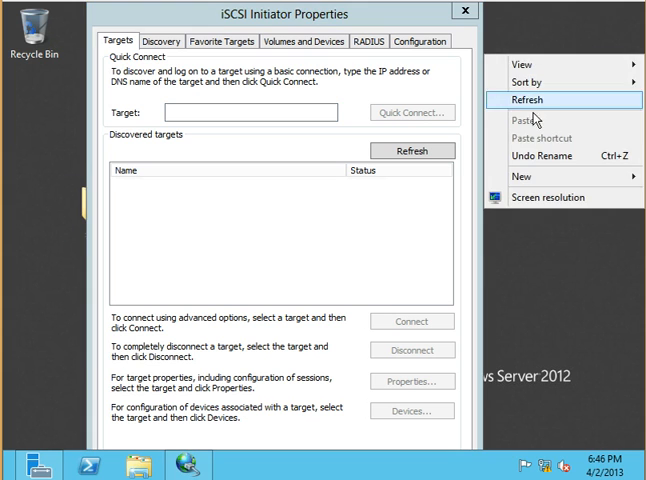
Quick Connect to the target at its 10.x IP address with login succeeded
left_click(548, 196)
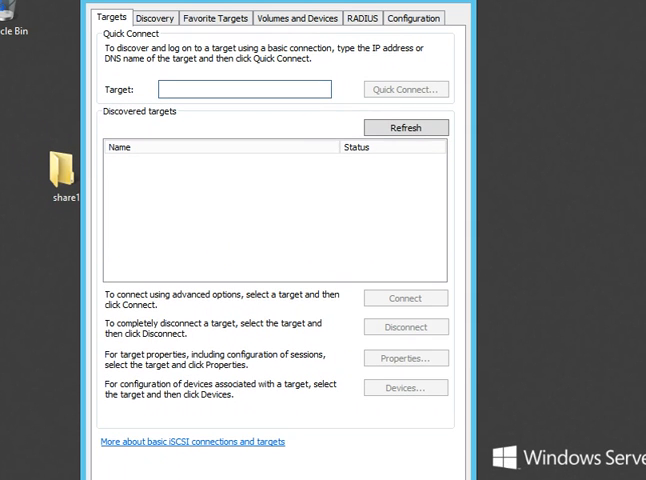
type("10")
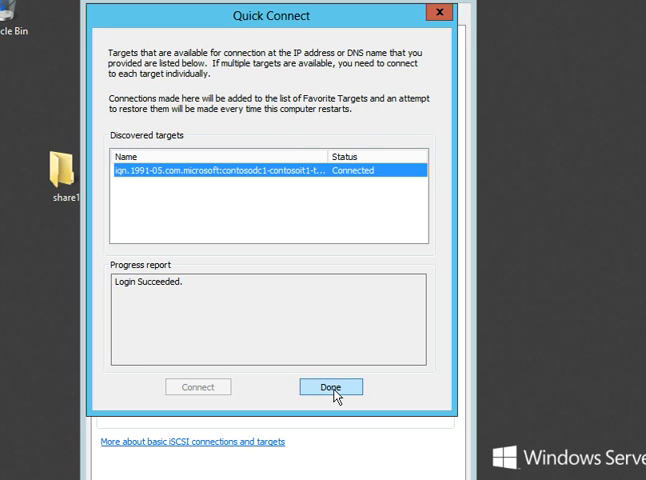
left_click(332, 388)
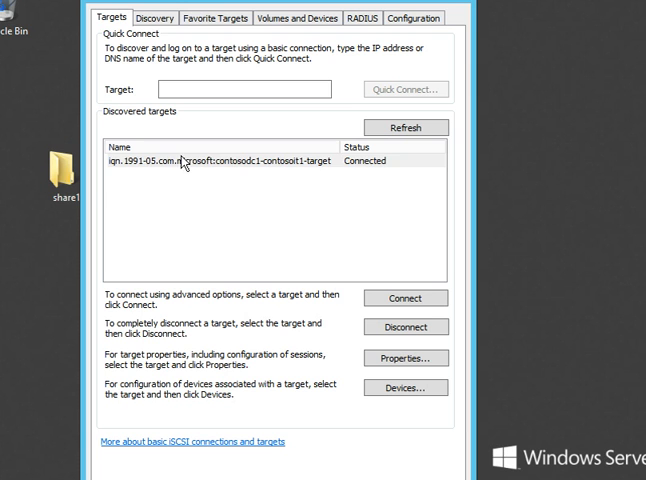
Auto Configure the connected target's volume, check the Discovery portals, and close the initiator properties
left_click(298, 16)
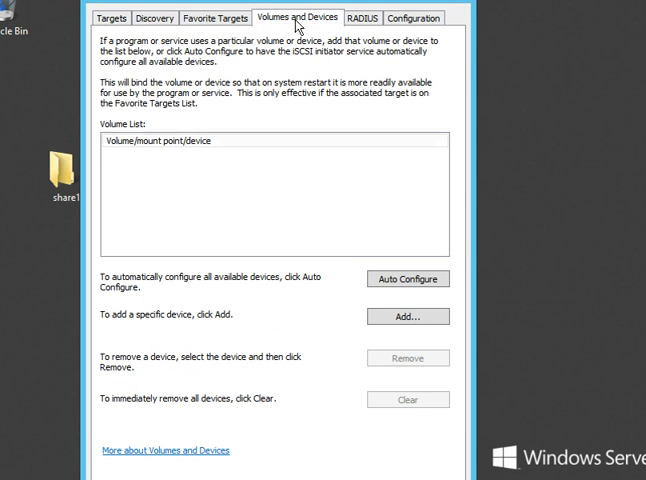
left_click(406, 278)
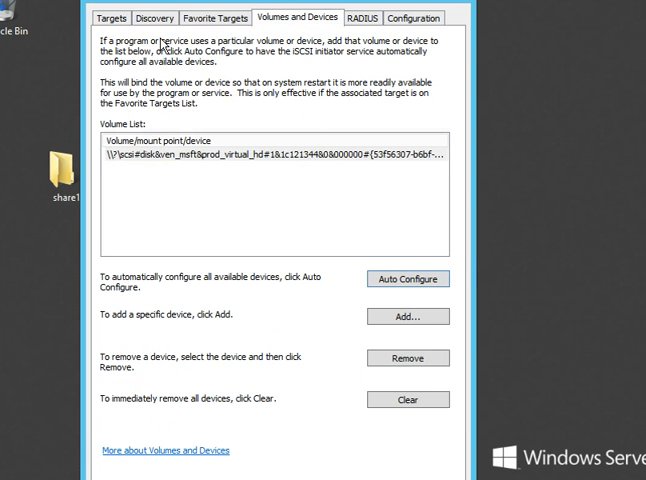
left_click(154, 18)
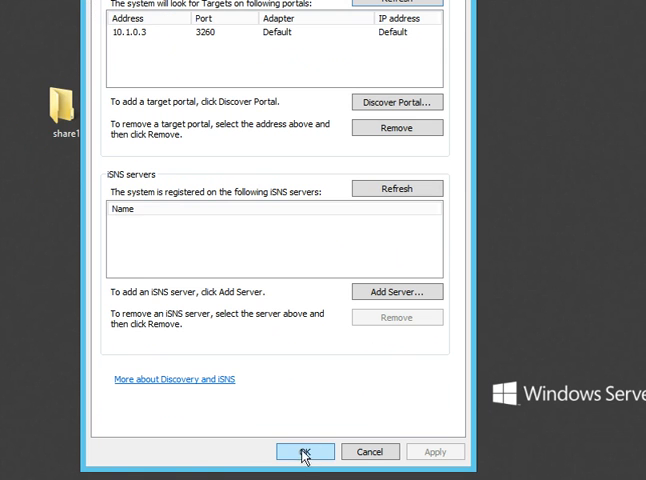
left_click(304, 452)
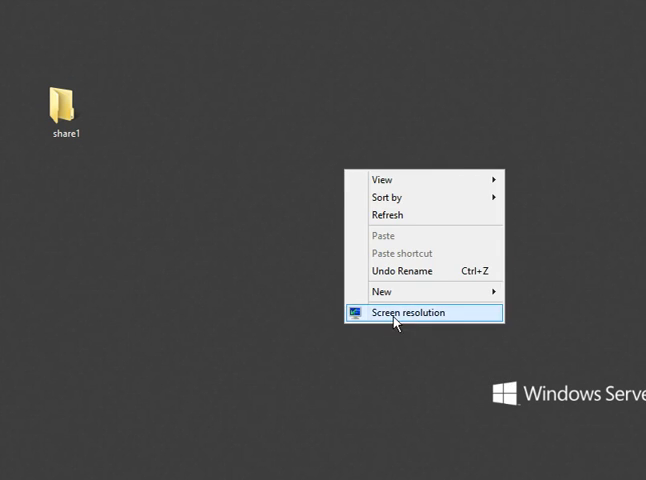
left_click(416, 312)
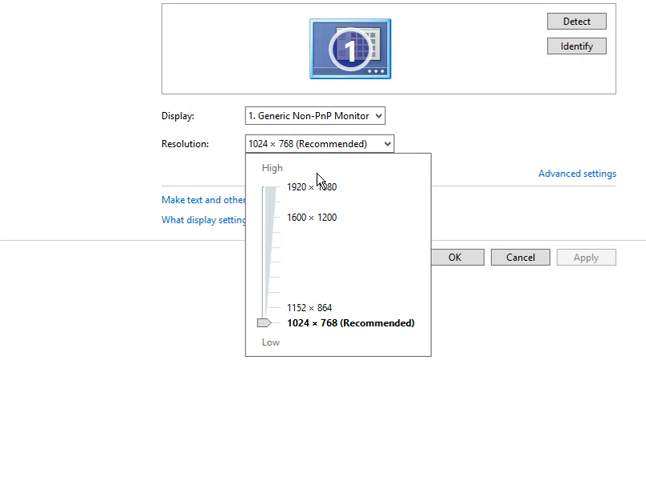
mouse_move(430, 240)
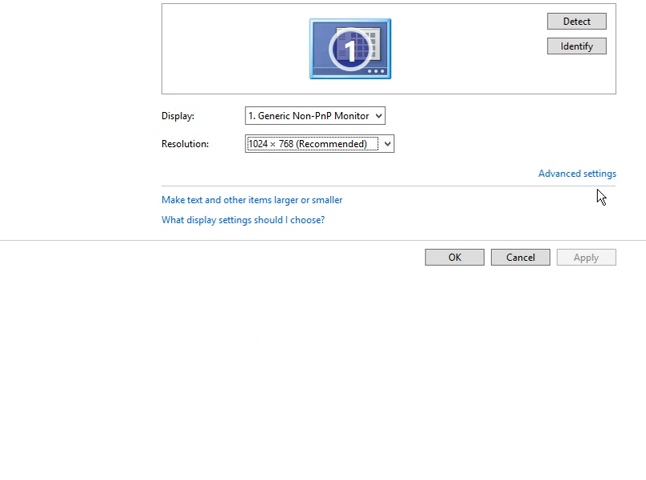
left_click(576, 172)
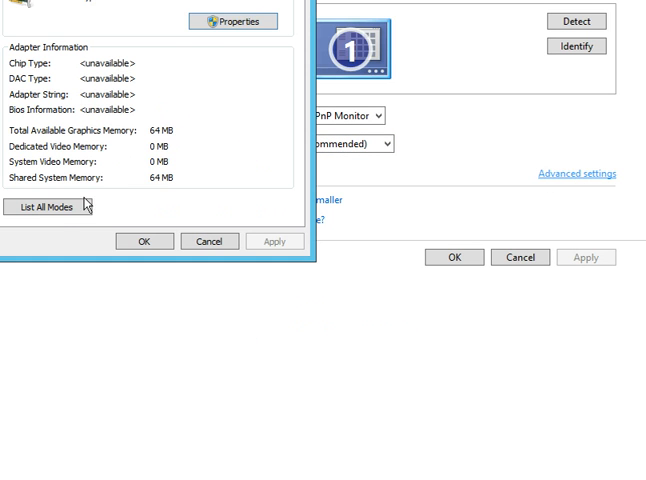
left_click(44, 208)
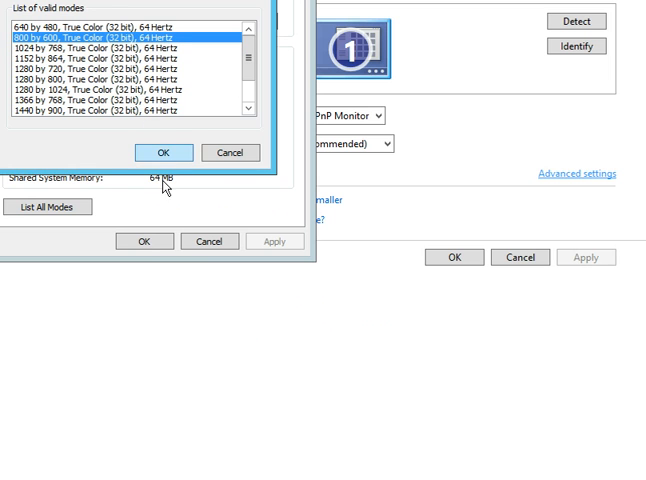
left_click(164, 152)
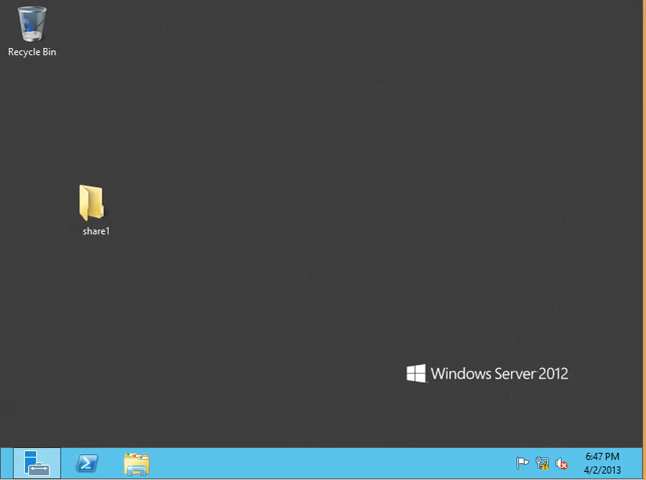
mouse_move(326, 202)
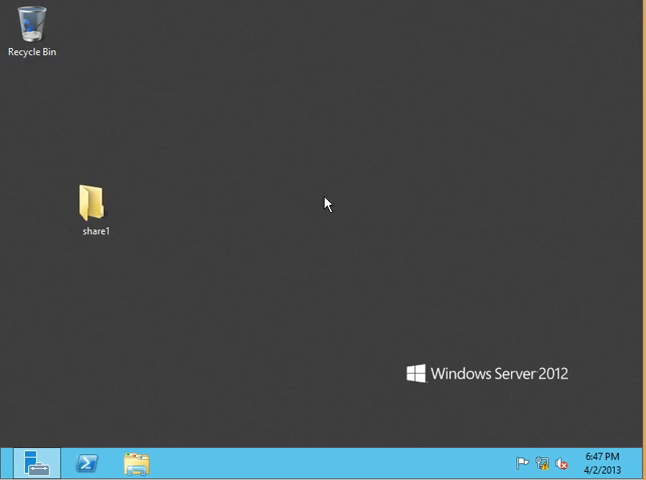
mouse_move(80, 440)
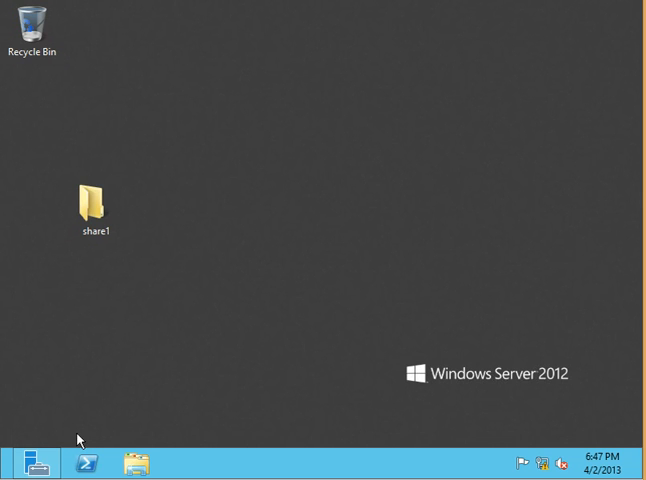
mouse_move(100, 384)
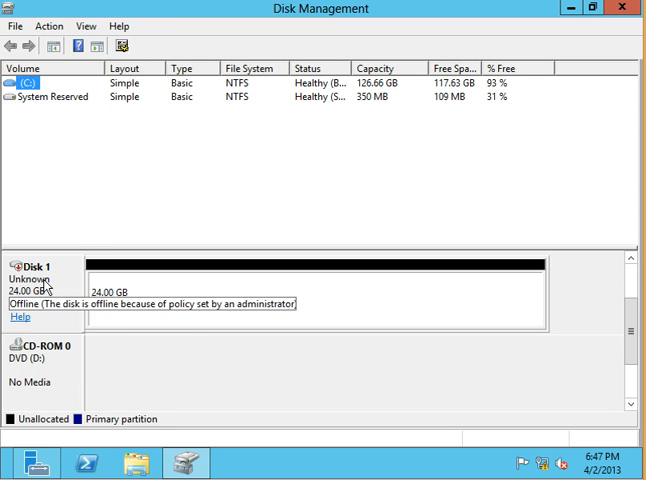
Bring the new 24 GB disk 1 online and initialize it with MBR partition style
right_click(40, 276)
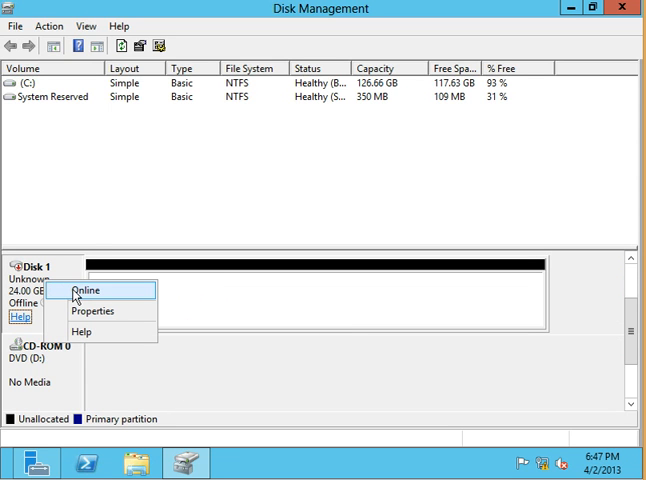
left_click(92, 290)
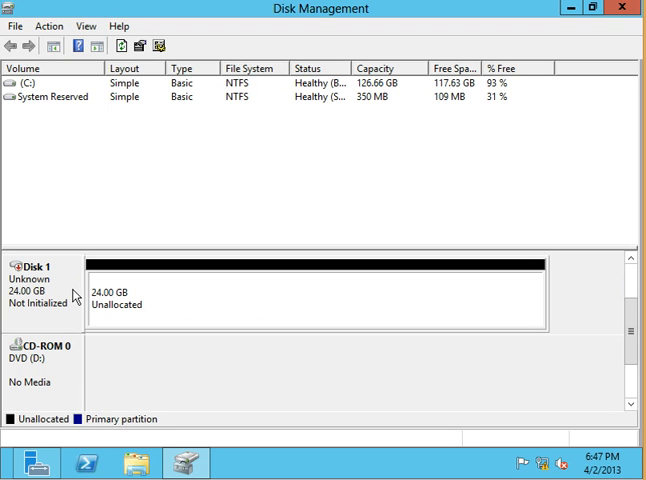
mouse_move(64, 314)
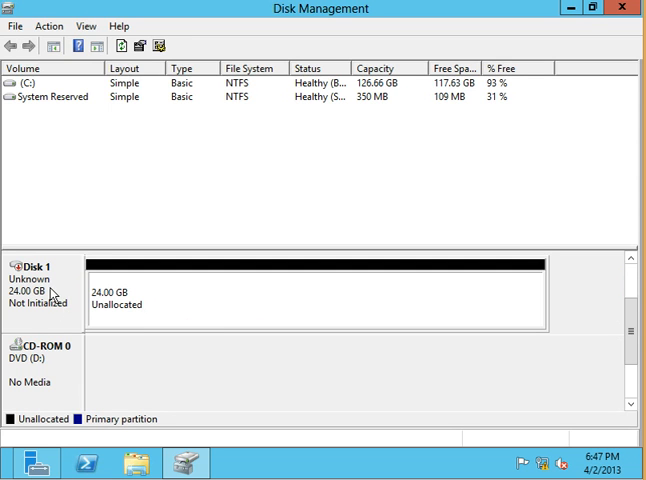
right_click(40, 290)
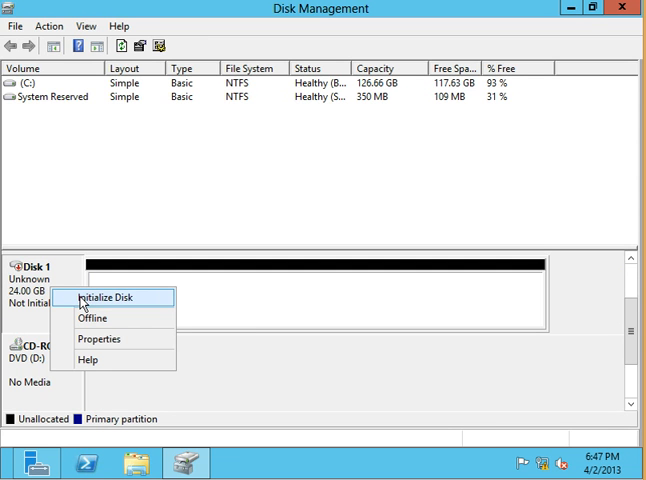
left_click(104, 296)
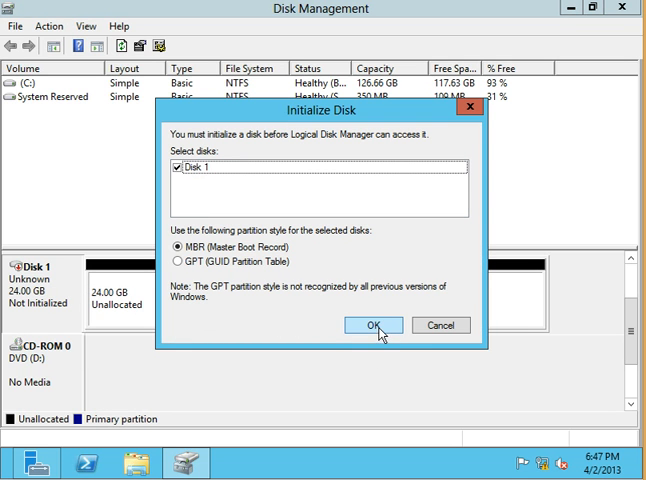
left_click(376, 324)
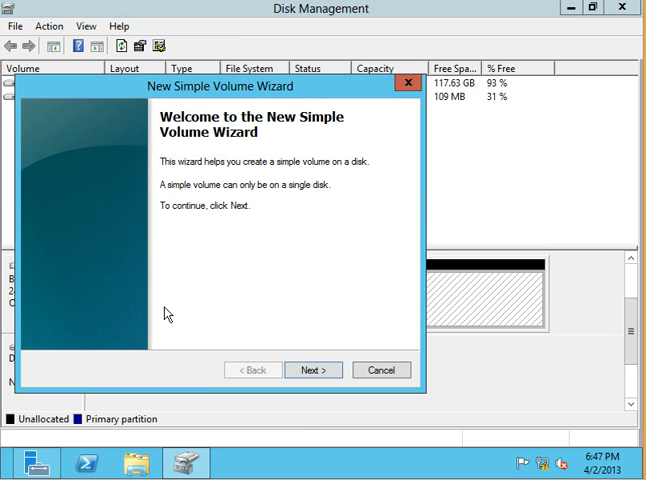
Create a 24 GB NTFS simple volume labelled 24GBiSCSI as drive I
left_click(312, 370)
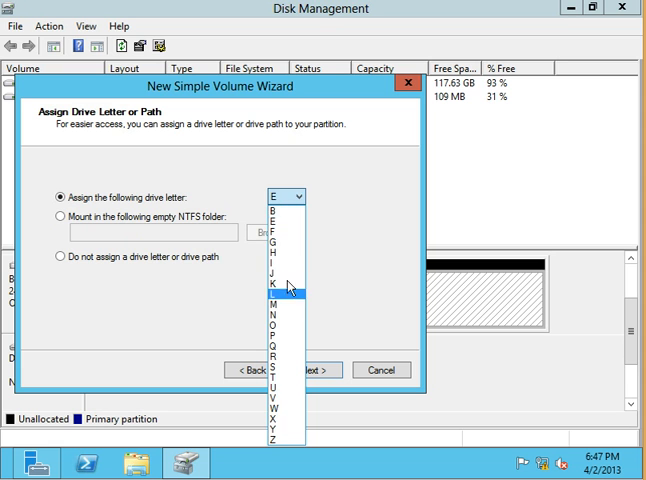
left_click(312, 370)
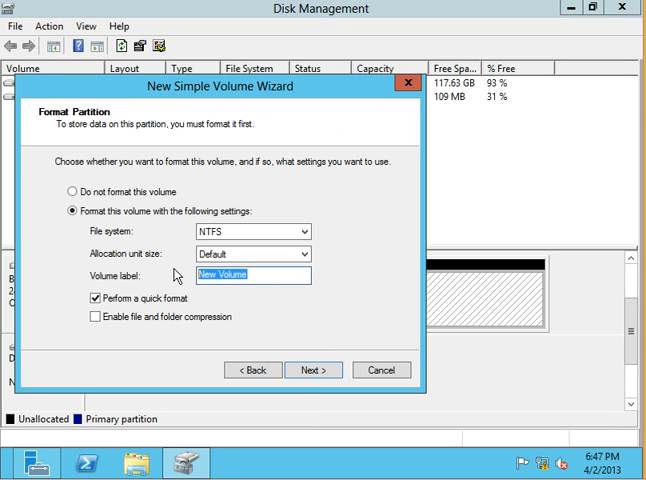
type("24GB")
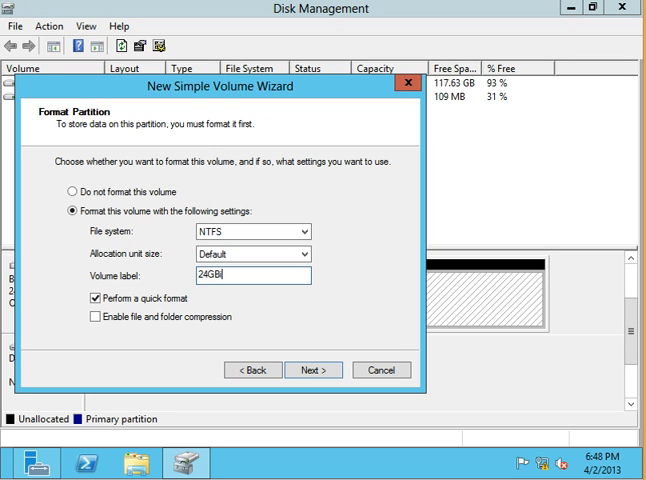
type("SCSI")
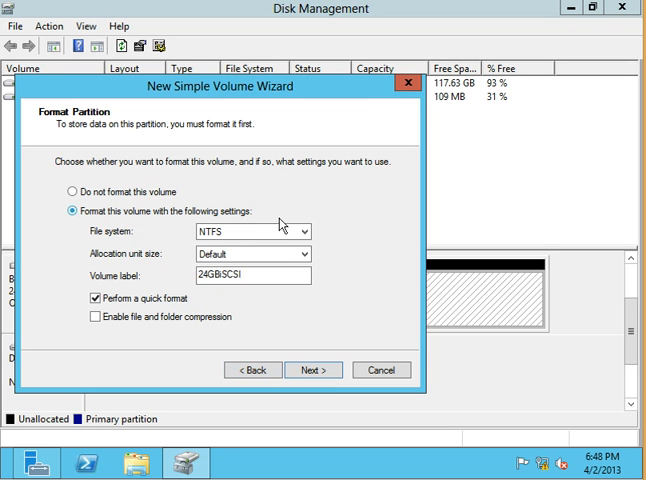
left_click(302, 232)
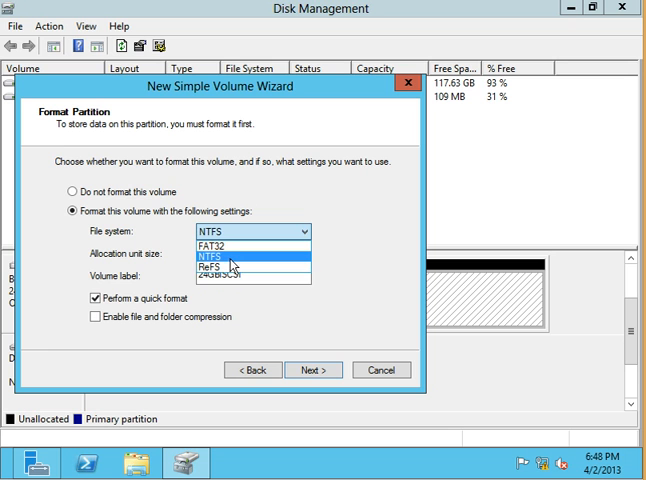
left_click(312, 370)
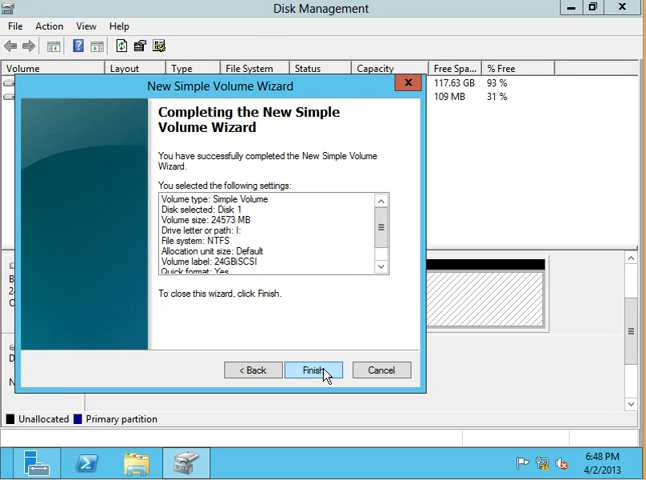
left_click(312, 370)
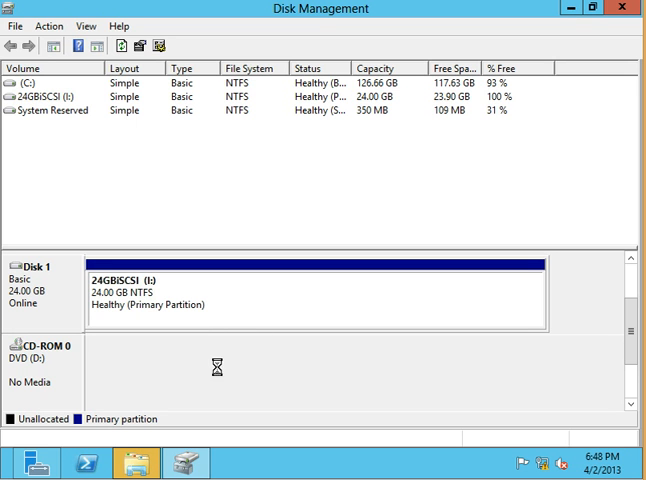
mouse_move(364, 322)
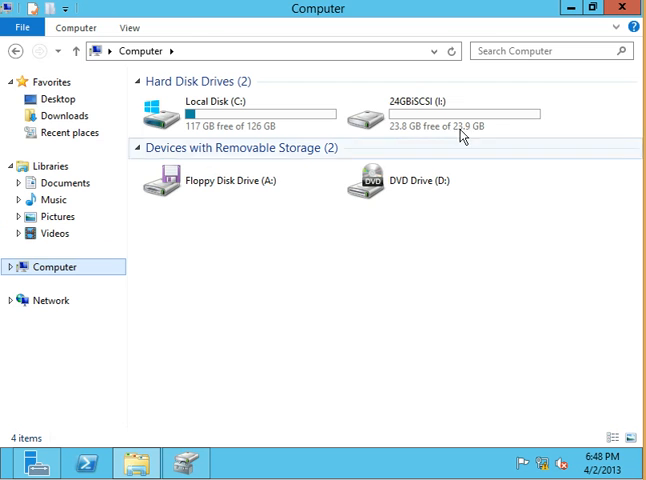
On drive I create folder1 containing a new text document named 'hi there'
double_click(444, 108)
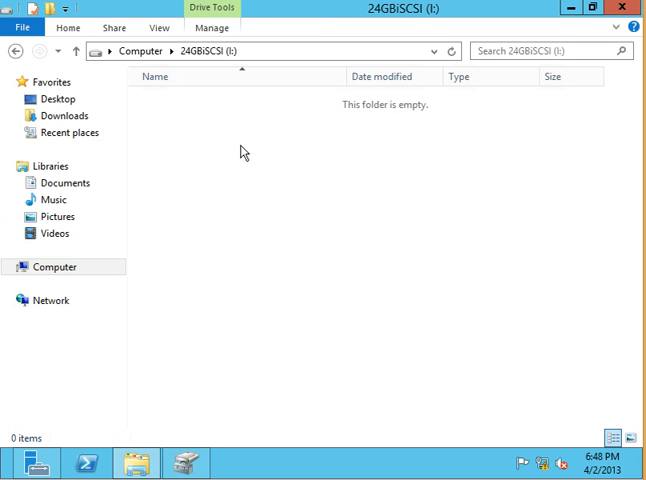
right_click(242, 152)
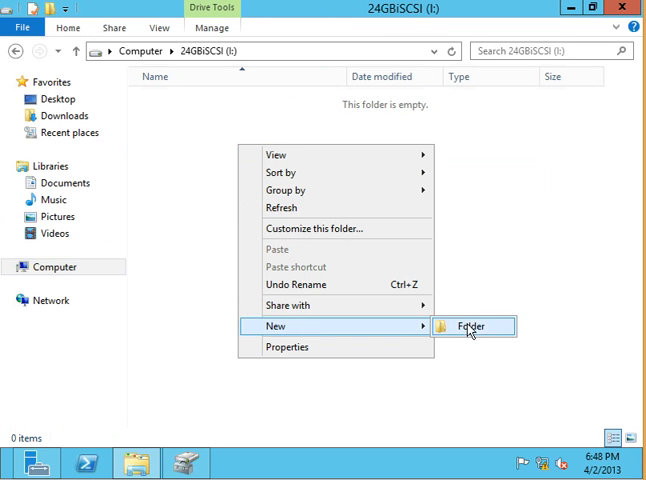
left_click(466, 328)
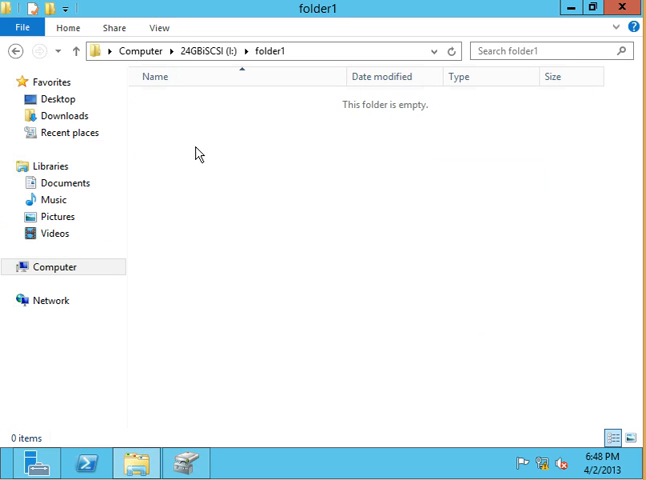
right_click(198, 156)
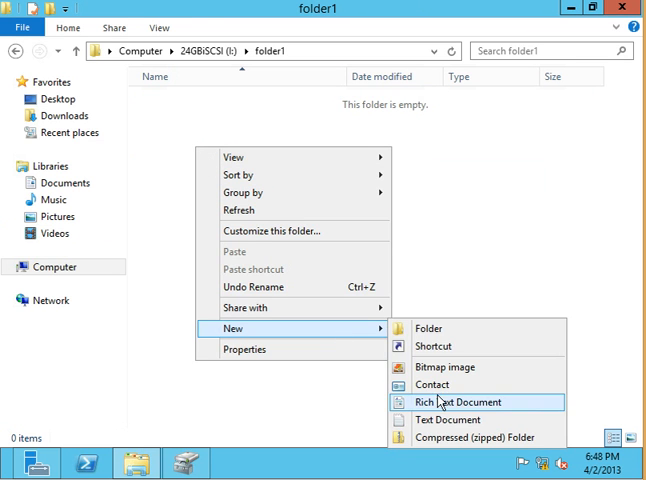
left_click(448, 420)
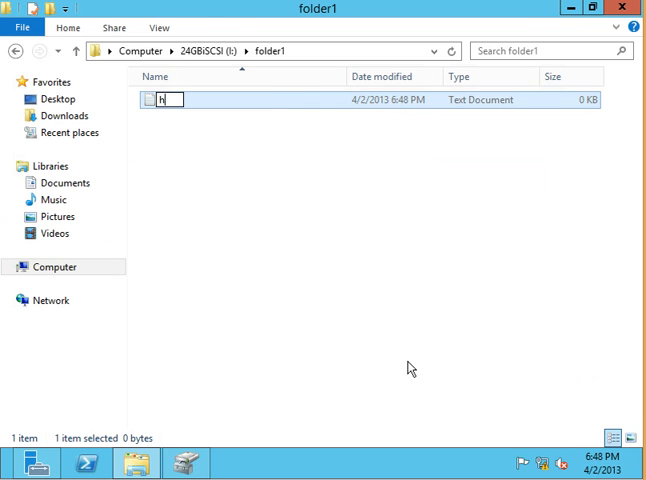
type("i there")
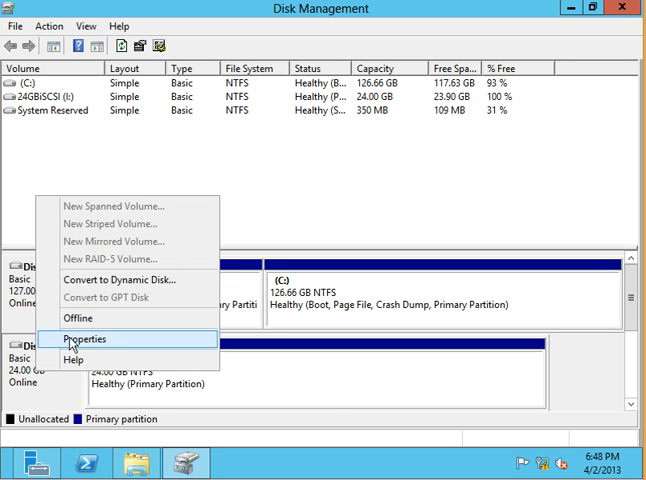
mouse_move(78, 318)
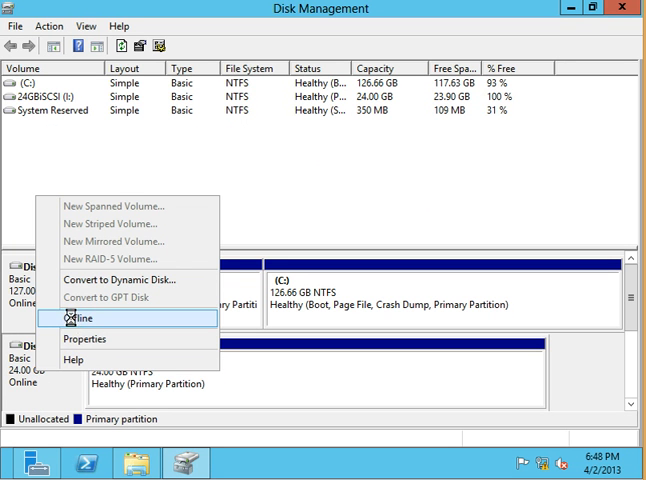
Add initiator IP address 10.1.0.6 to the contosoit1 target's allowed initiators
left_click(86, 316)
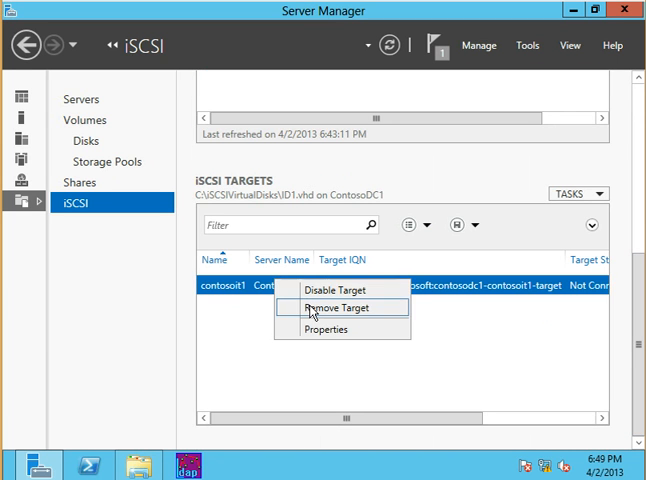
left_click(336, 328)
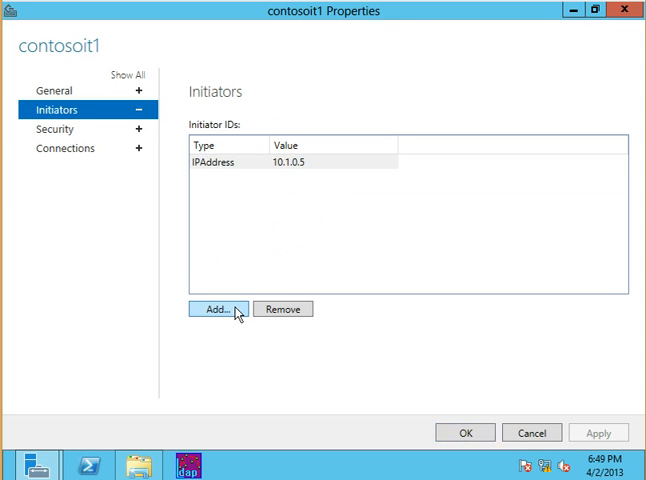
left_click(204, 308)
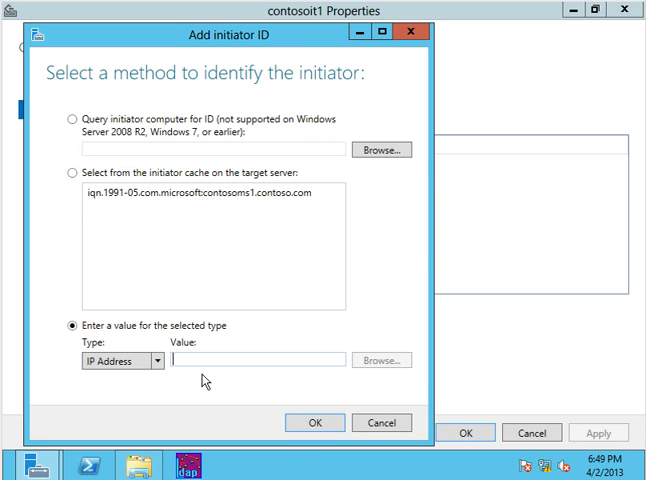
type("10.1.0.6")
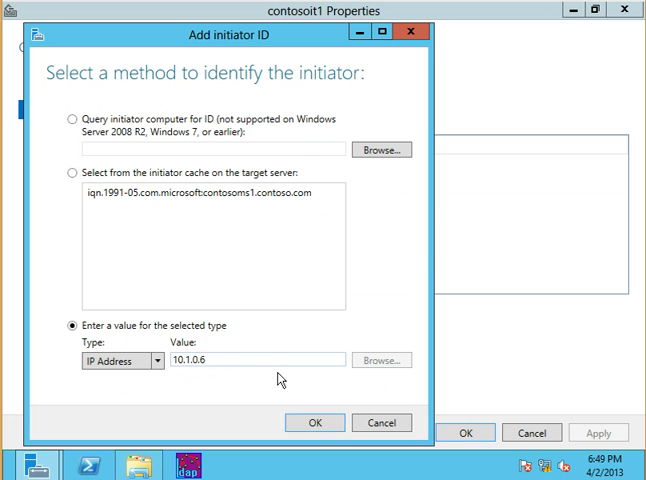
left_click(314, 412)
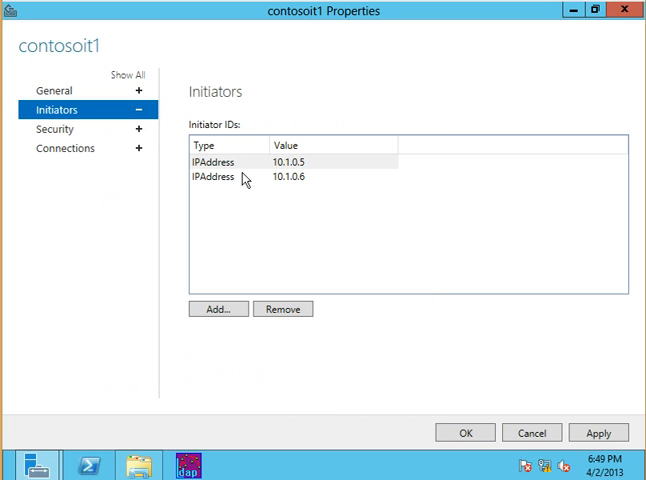
left_click(230, 178)
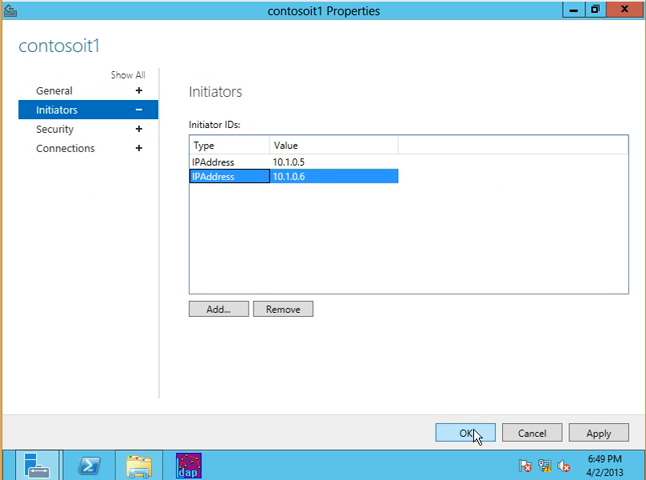
left_click(460, 434)
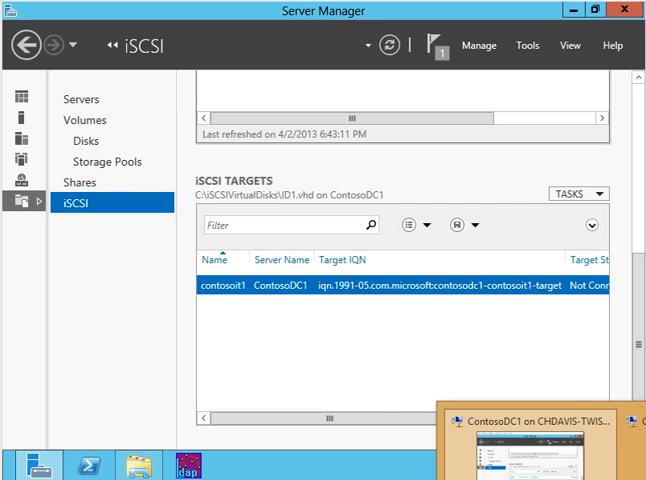
On the second server, start the iSCSI service and quick-connect to the contosoit1 target
left_click(90, 116)
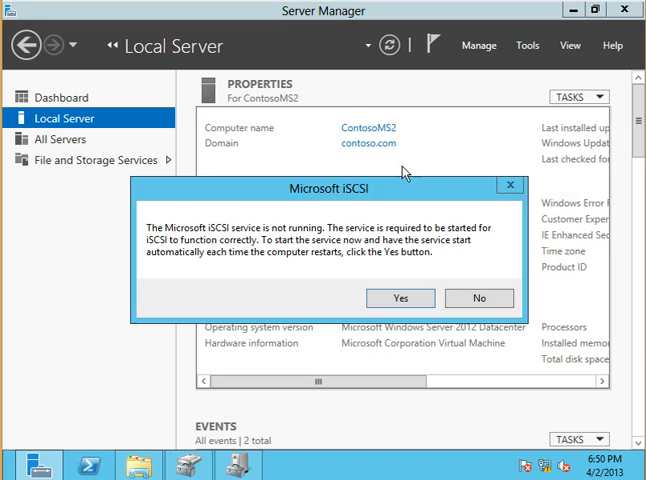
left_click(400, 296)
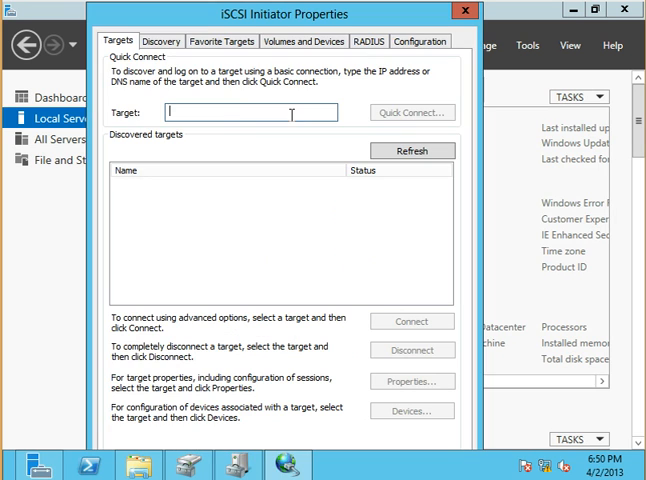
type("10.")
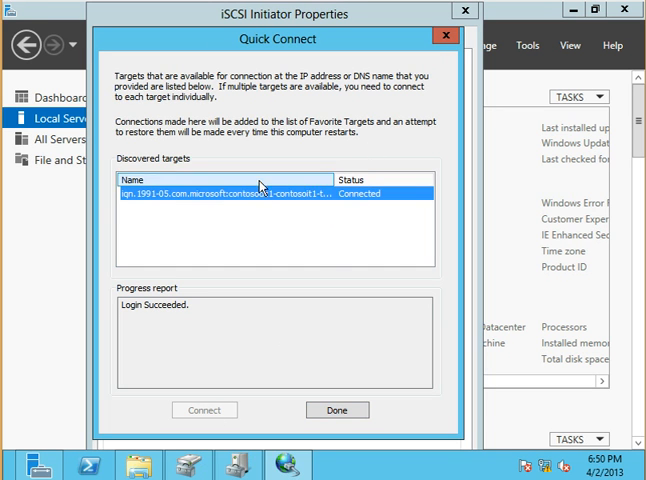
left_click(338, 410)
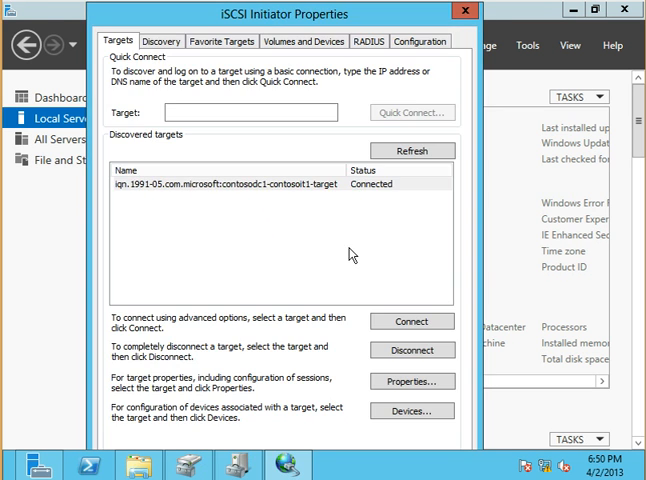
mouse_move(312, 292)
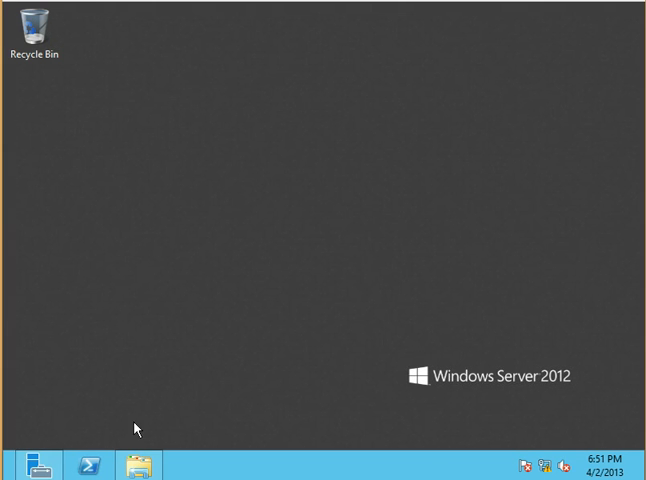
In Computer Management's Disk Management, change the 24GBISCSI volume's drive letter to I
left_click(36, 464)
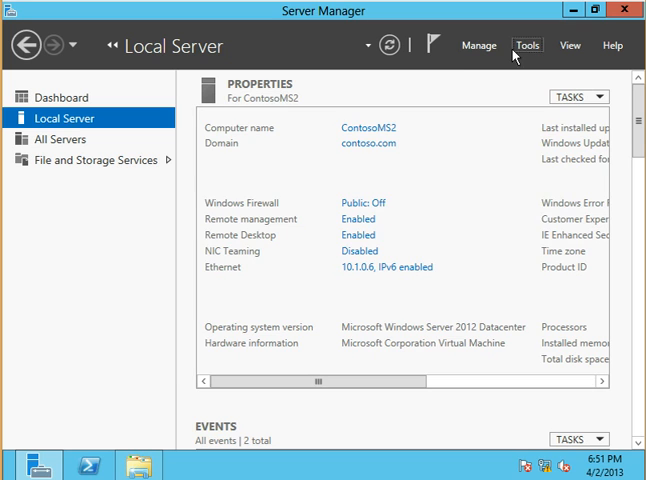
mouse_move(126, 392)
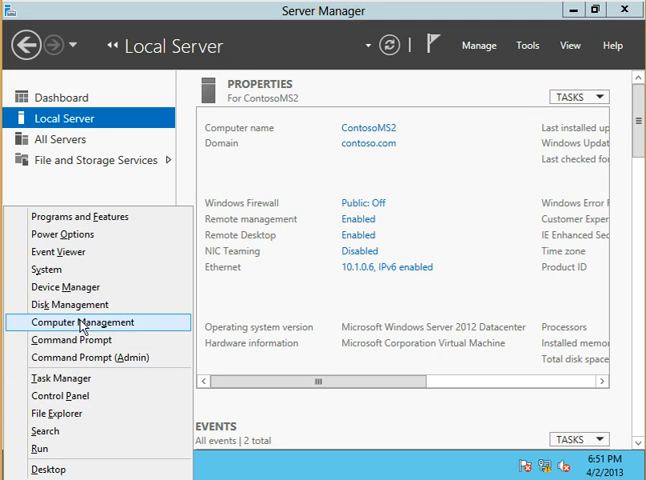
left_click(68, 304)
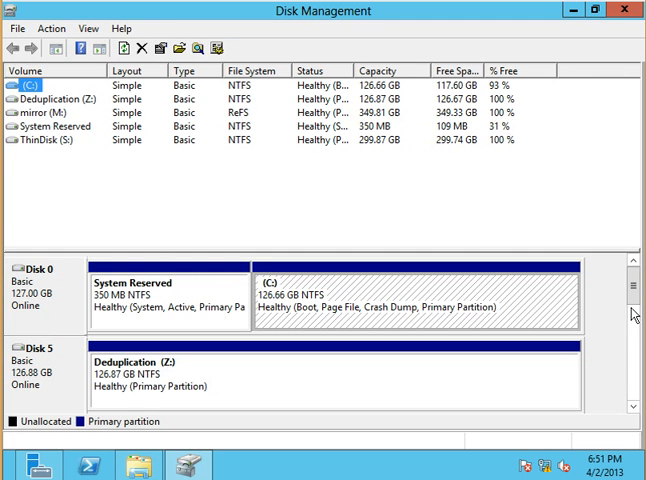
scroll("down", 3)
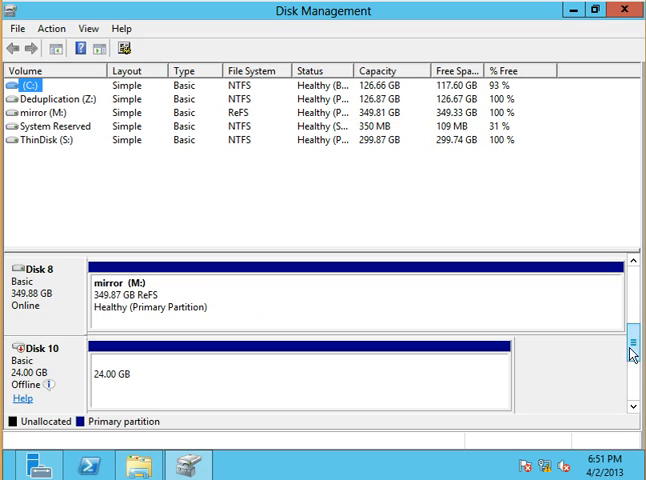
scroll("down", 3)
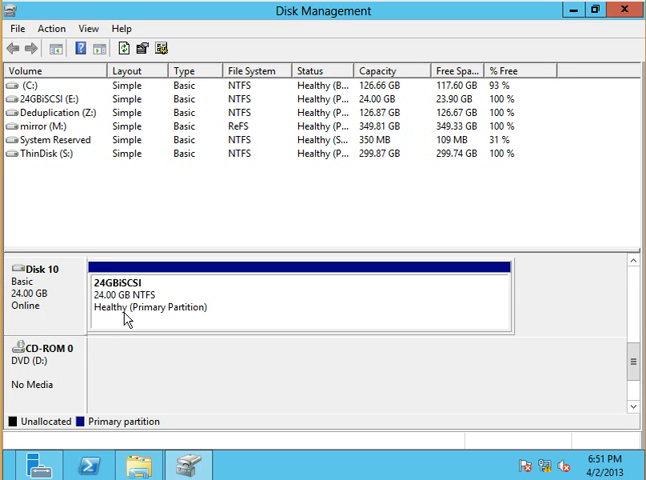
mouse_move(54, 304)
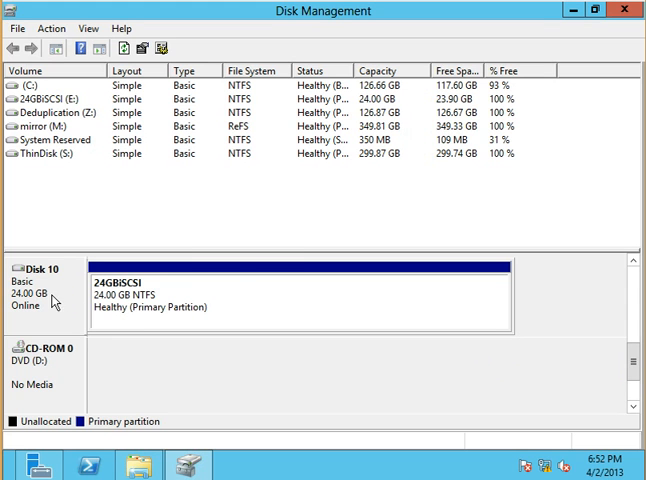
right_click(40, 284)
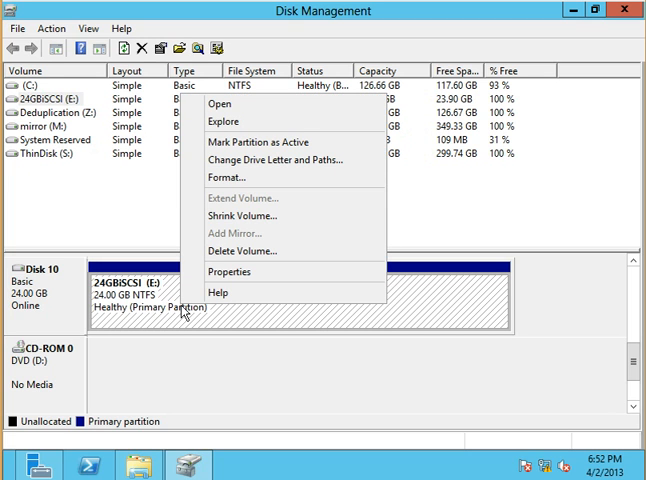
mouse_move(222, 208)
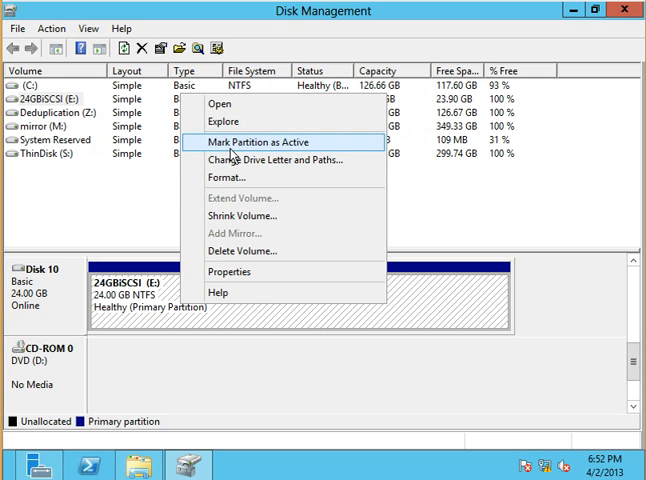
mouse_move(276, 160)
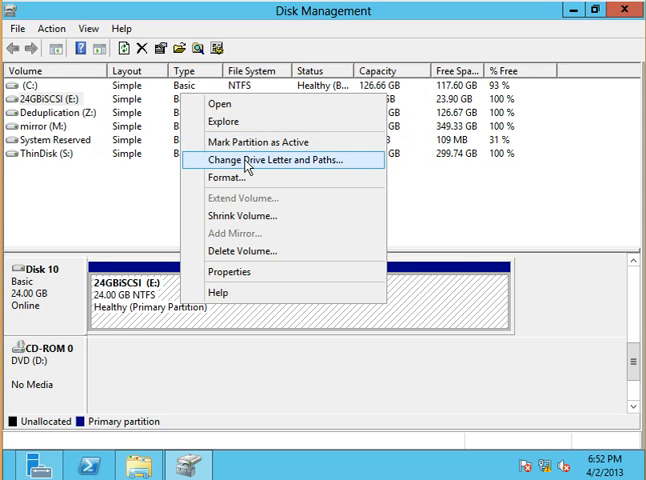
left_click(280, 160)
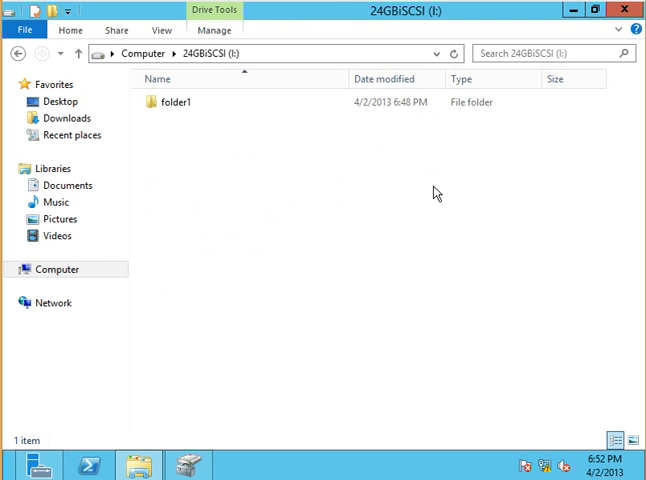
Bring the disk online and refresh I:\folder1 on both servers until both text documents show
double_click(172, 102)
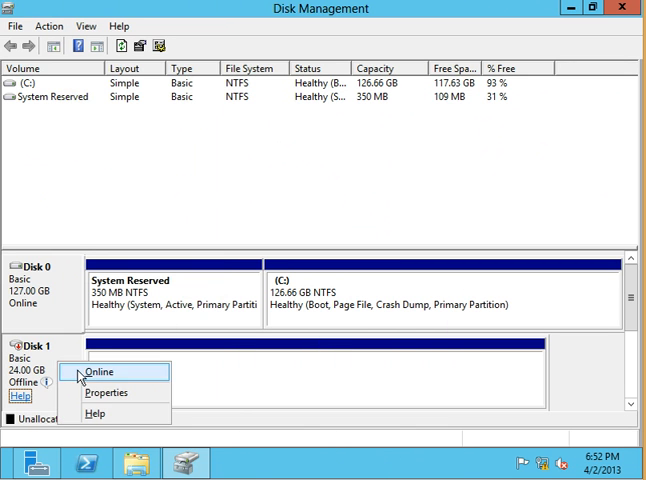
left_click(104, 376)
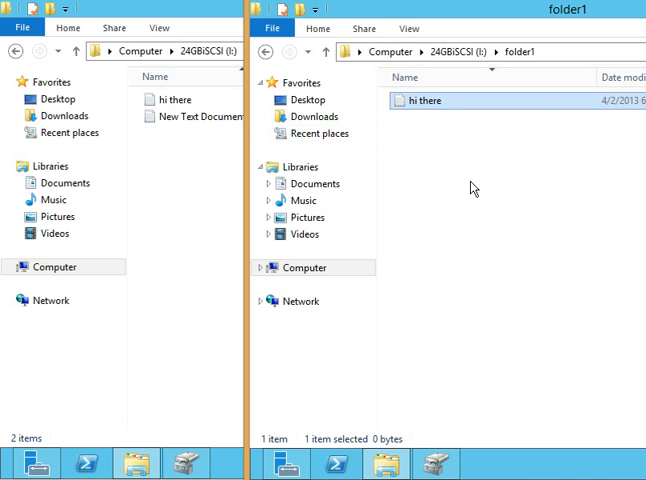
right_click(474, 188)
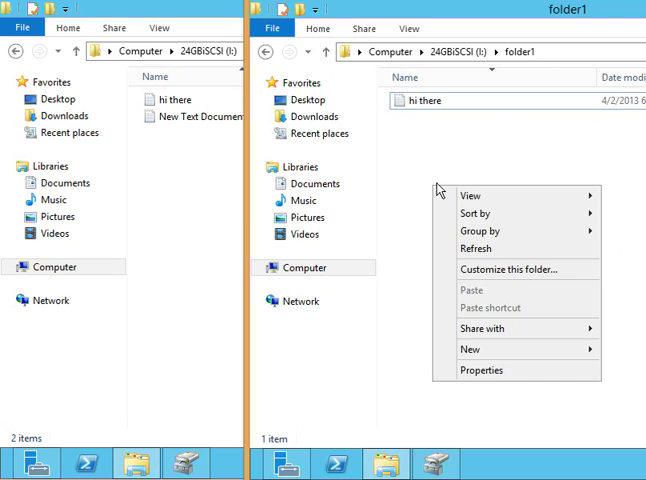
left_click(312, 230)
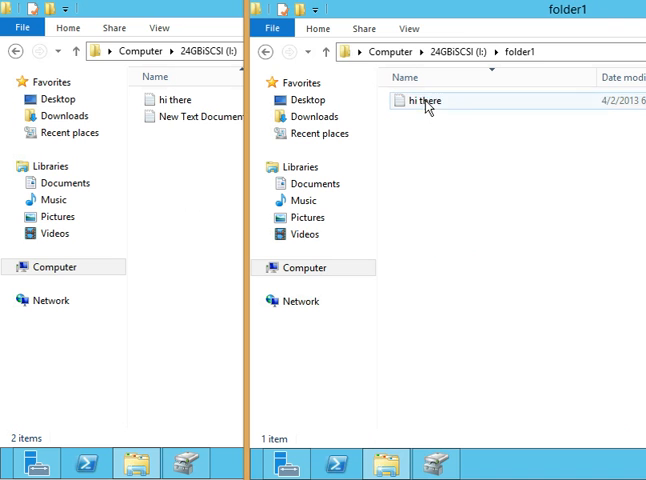
right_click(430, 110)
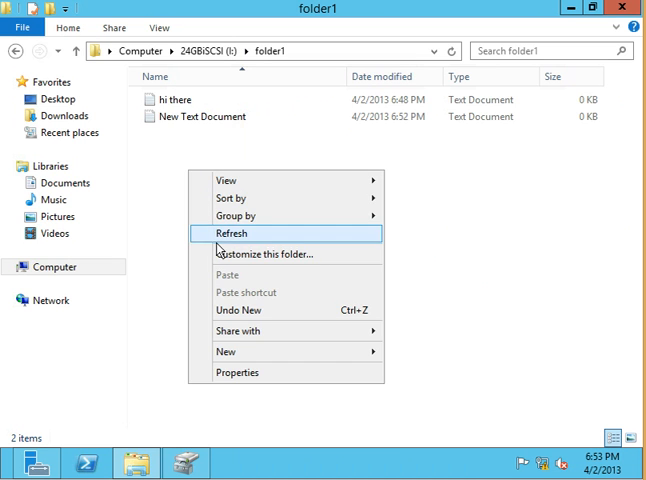
left_click(232, 232)
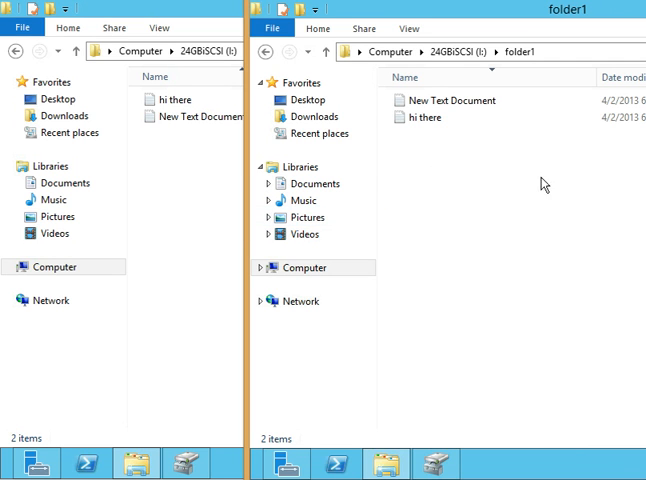
mouse_move(316, 168)
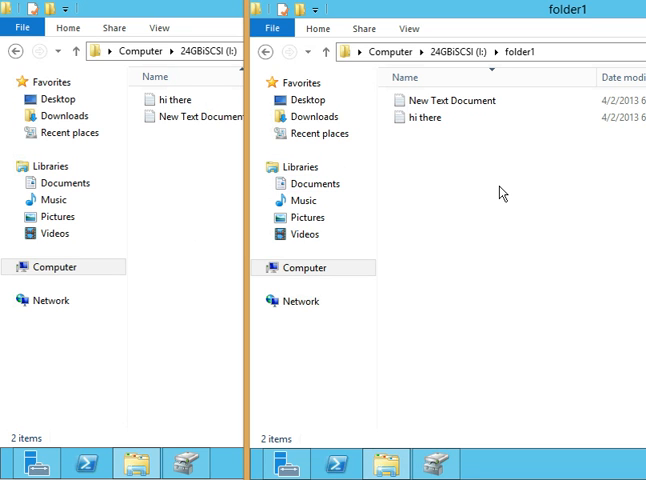
mouse_move(438, 458)
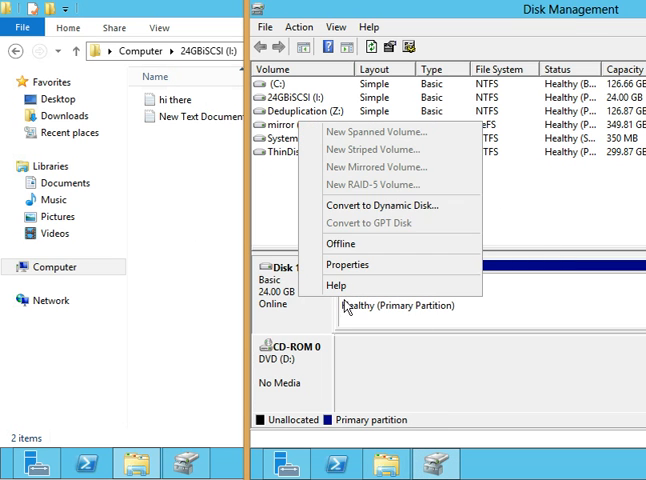
Take the shared 24 GB iSCSI disk offline on this server
left_click(342, 244)
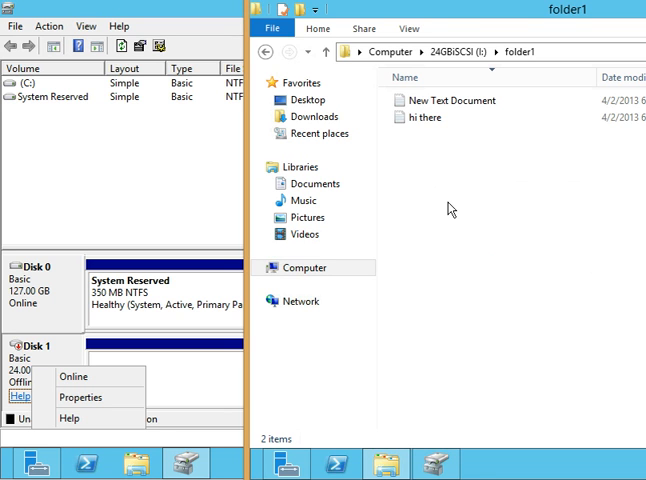
mouse_move(464, 216)
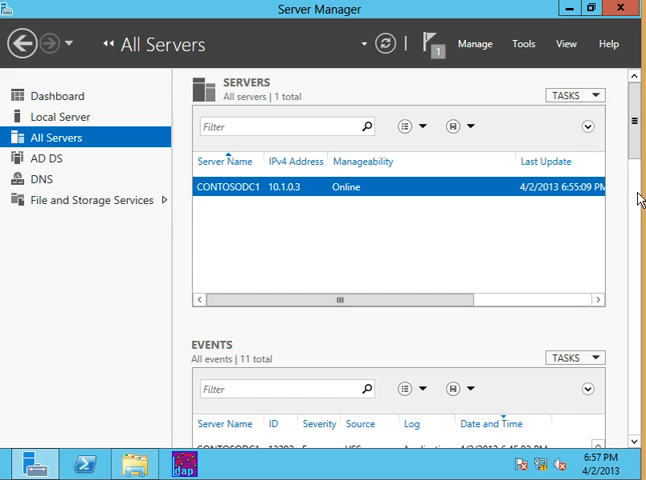
Start a Best Practices Analyzer scan on the checked server in the pool
scroll("down", 3)
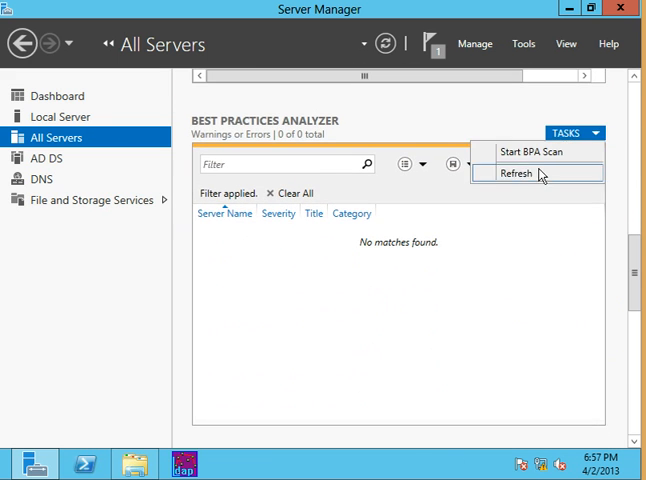
left_click(526, 152)
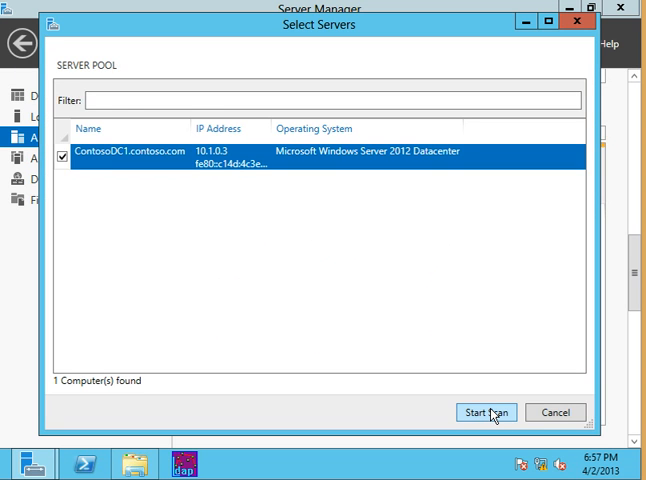
left_click(488, 412)
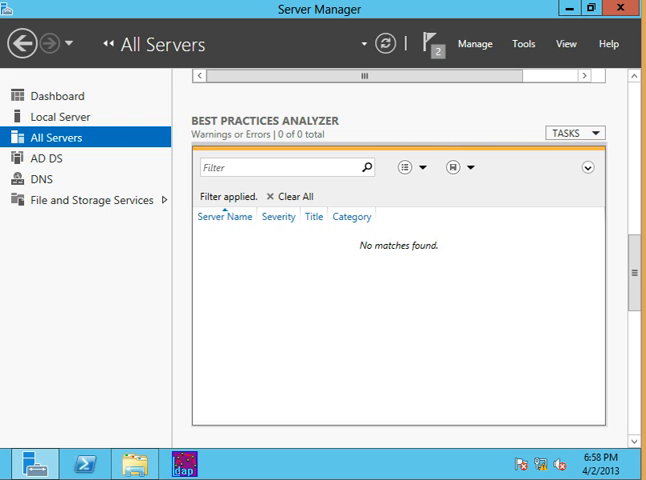
mouse_move(268, 376)
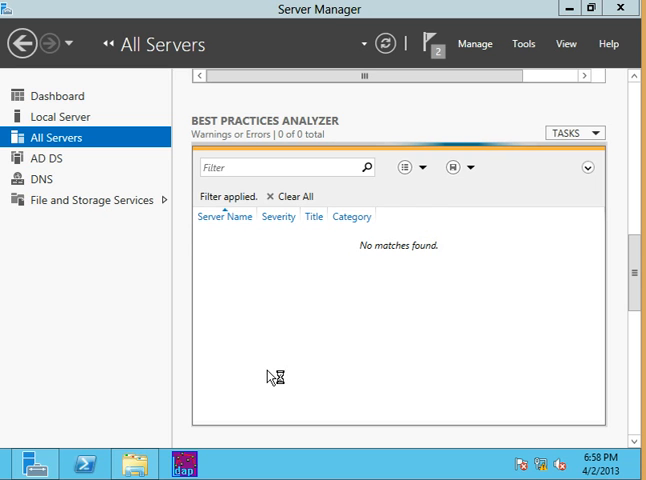
mouse_move(312, 328)
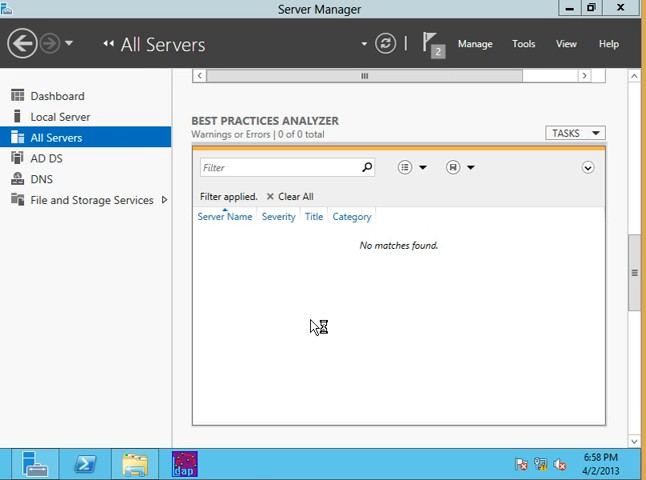
Run services.msc and verify Microsoft iSCSI Software Target shows Running
right_click(10, 470)
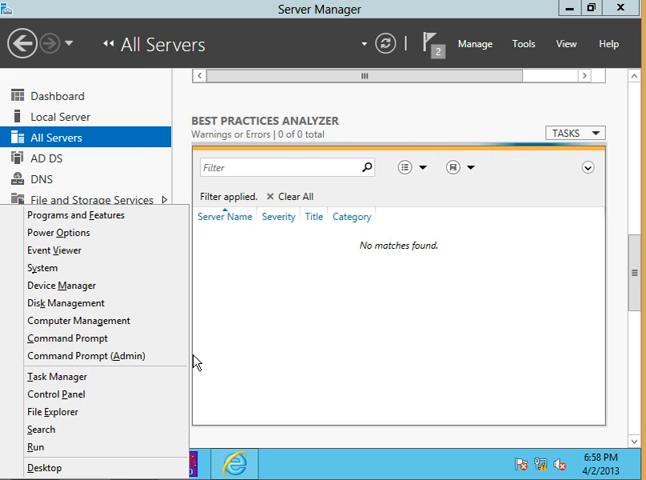
left_click(30, 448)
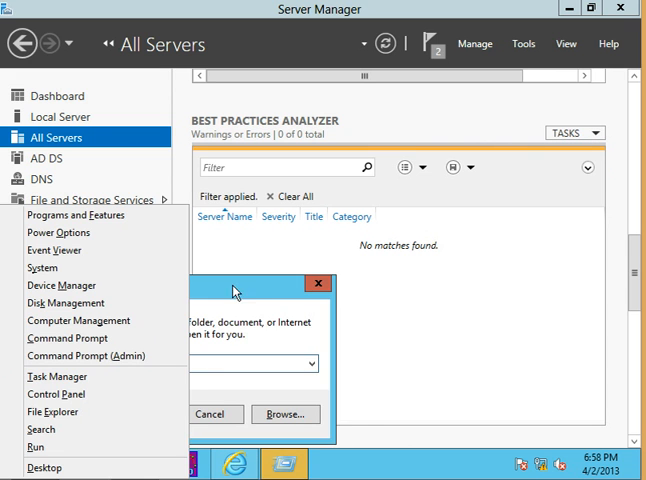
type("serv")
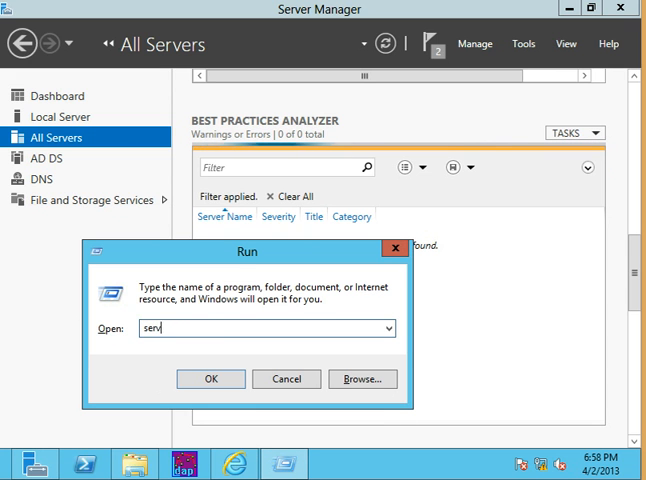
left_click(286, 378)
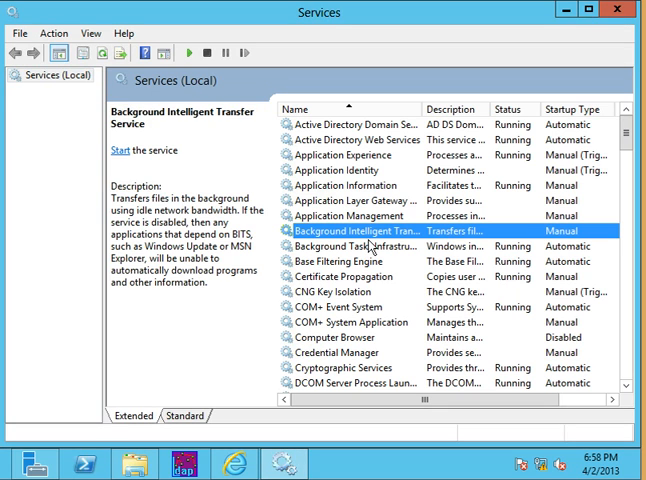
scroll("down", 3)
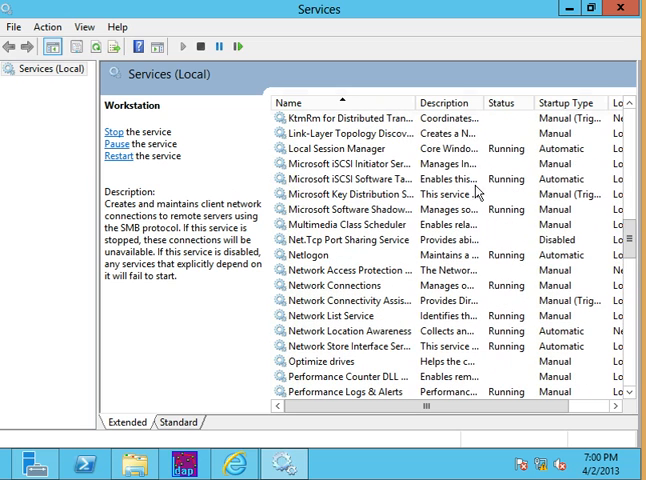
left_click(350, 178)
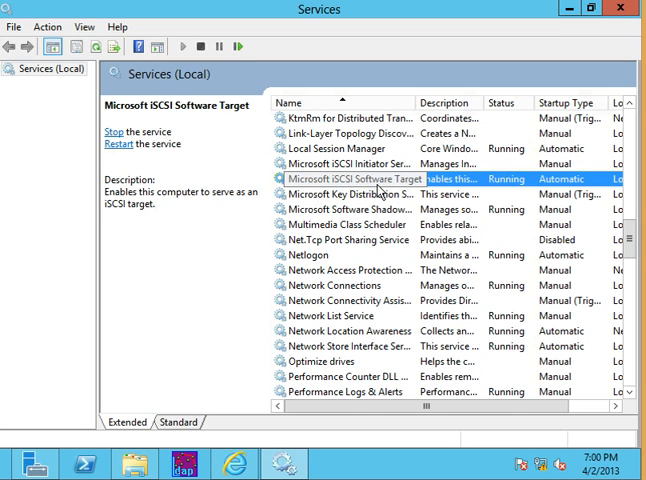
mouse_move(378, 188)
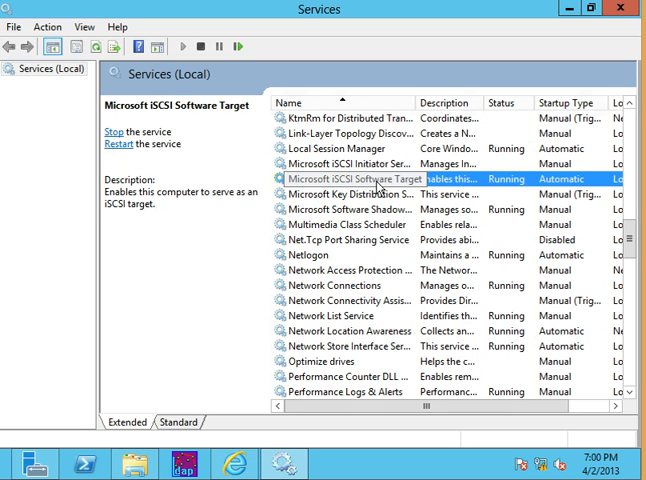
mouse_move(378, 202)
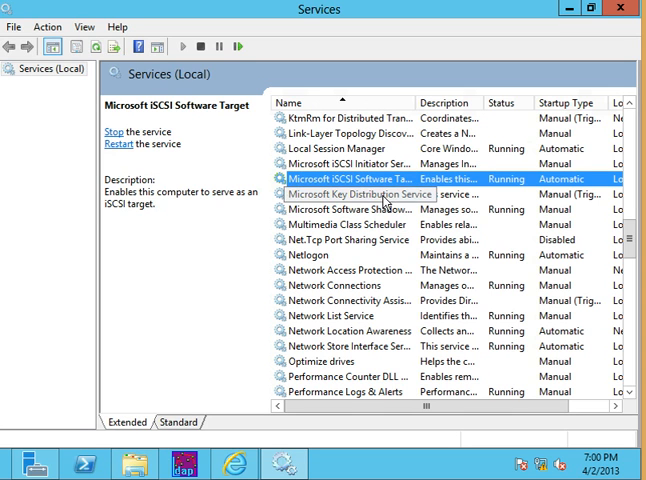
mouse_move(126, 464)
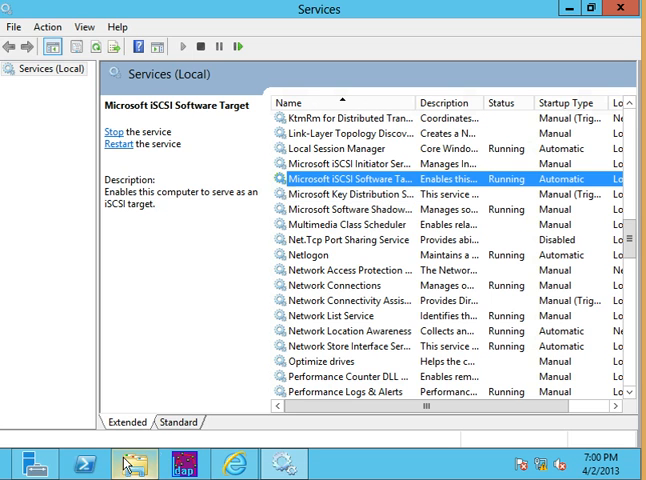
Query the wintarget service with sc query in PowerShell and confirm STATE RUNNING
left_click(84, 464)
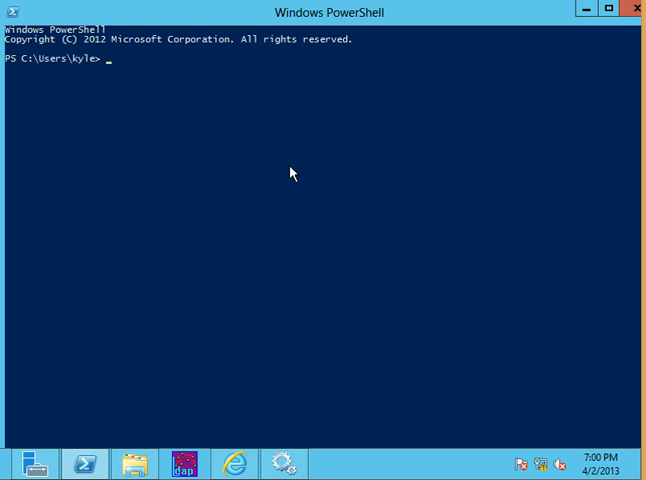
type("s")
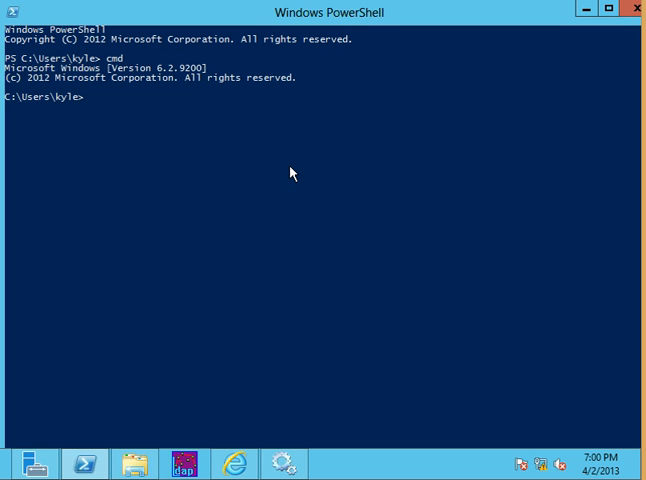
type("sc query")
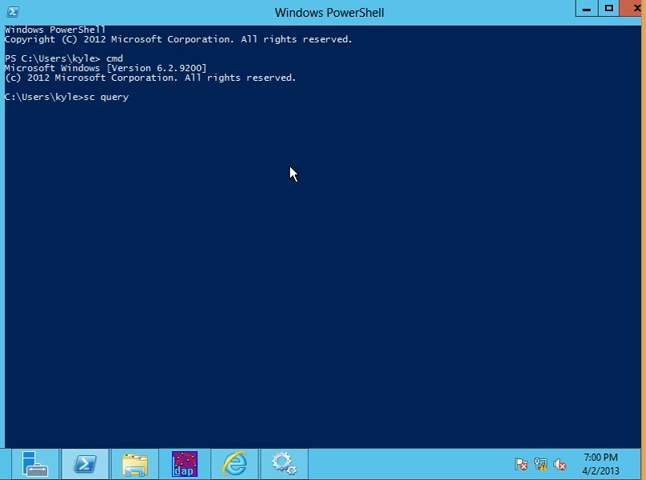
type("wintarget")
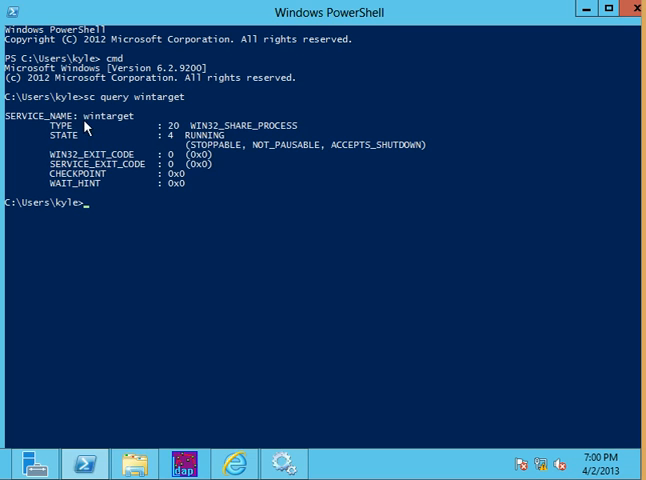
mouse_move(284, 216)
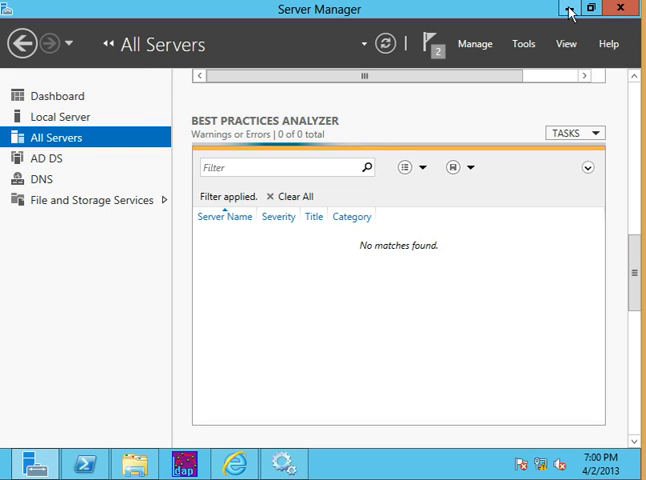
mouse_move(448, 22)
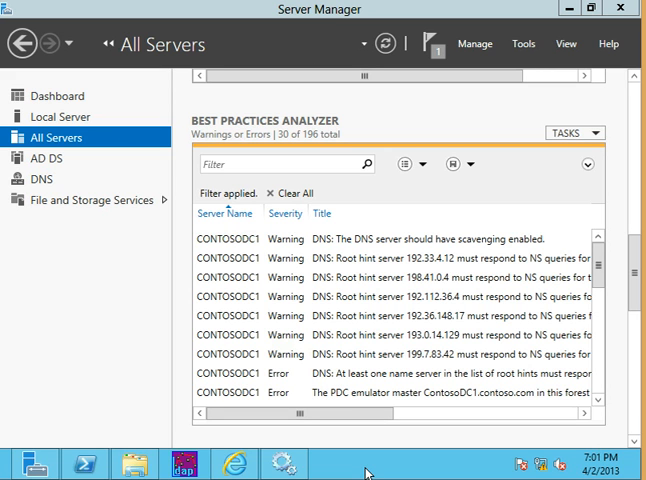
mouse_move(530, 296)
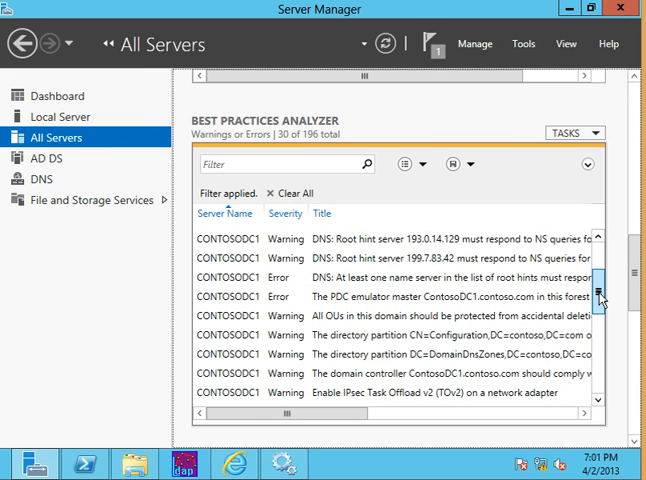
Review the BPA results listing DNS root hint warnings for CONTOSODC1, then return to the Dashboard
scroll("down", 3)
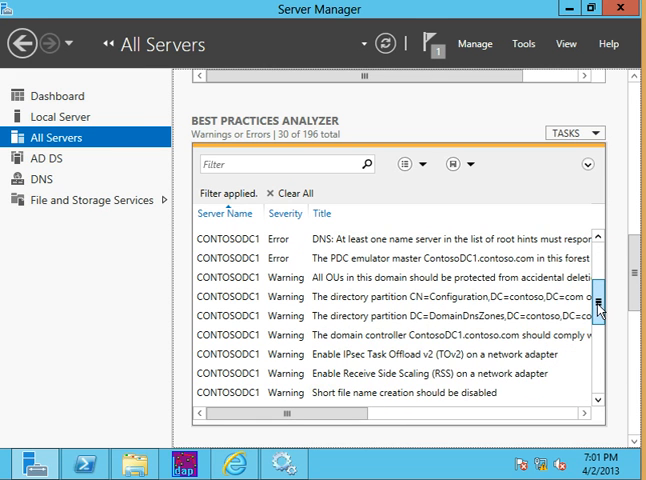
scroll("down", 3)
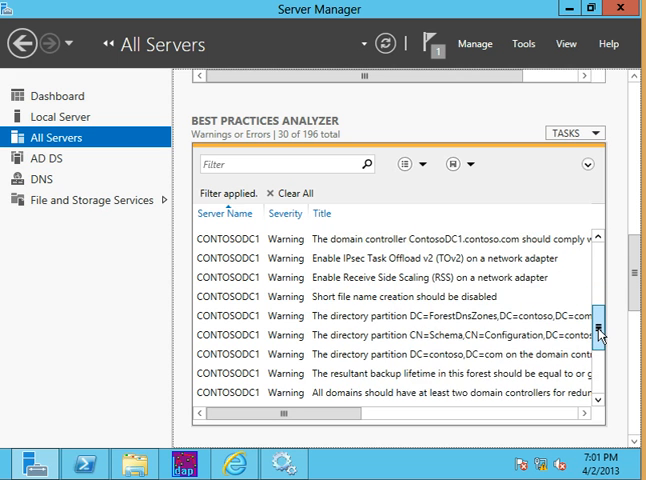
scroll("down", 3)
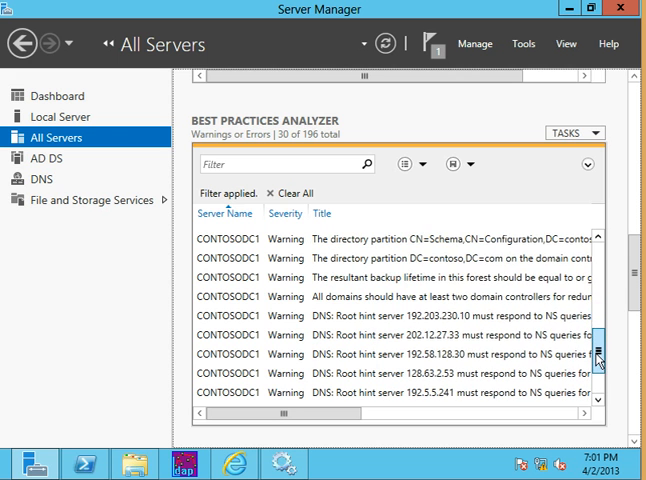
scroll("down", 3)
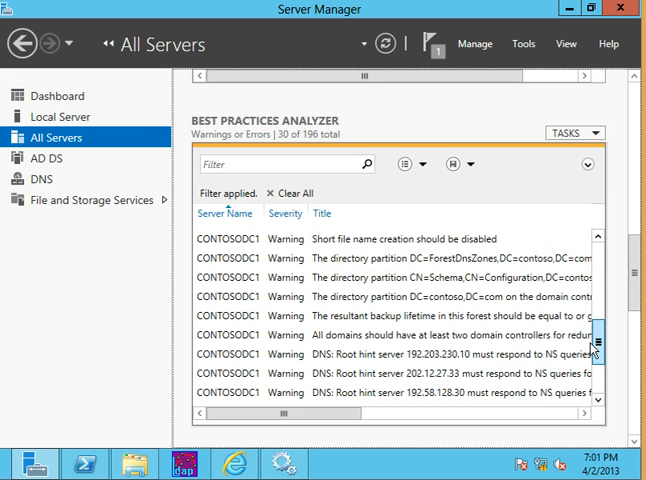
scroll("up", 3)
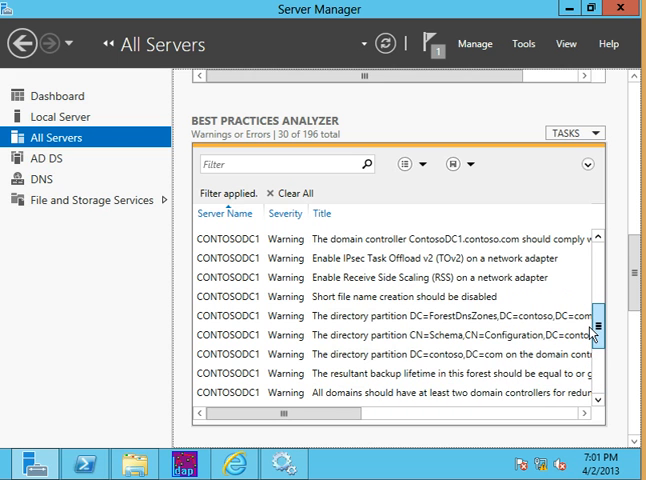
scroll("down", 3)
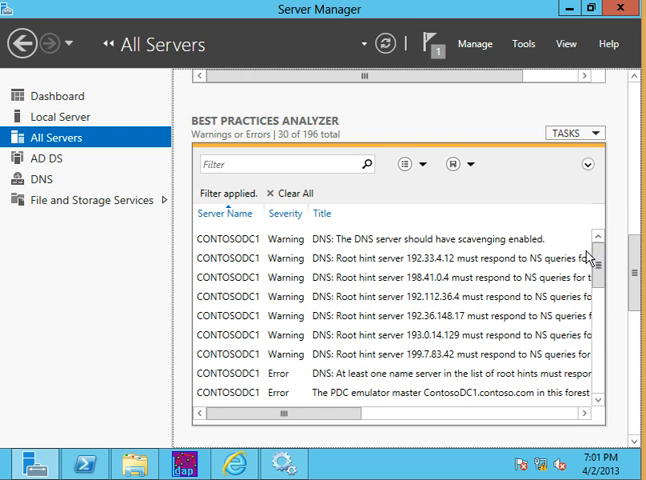
left_click(50, 96)
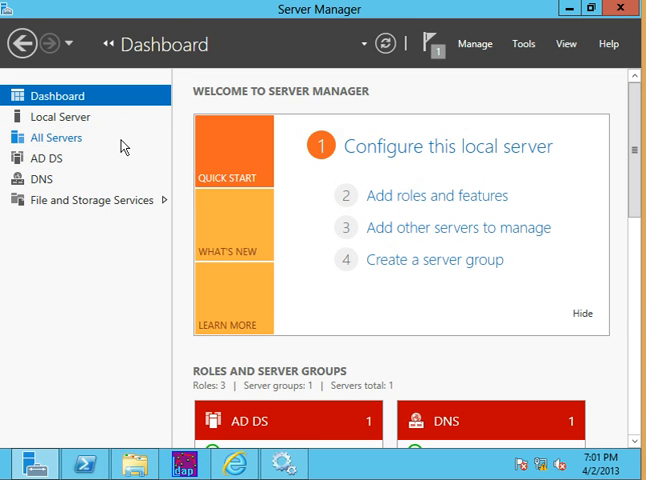
scroll("down", 3)
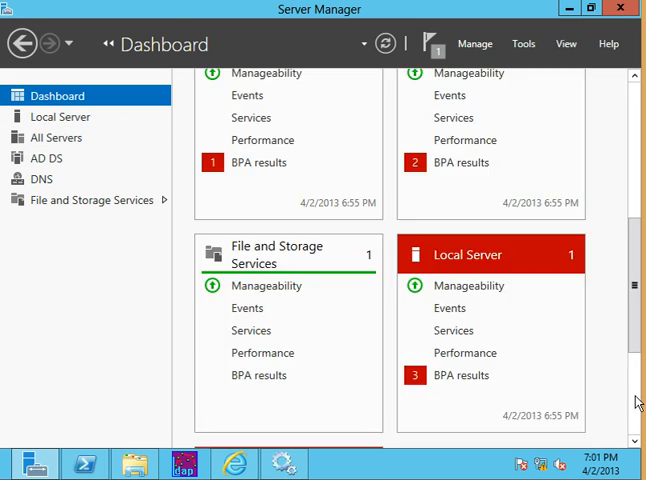
scroll("down", 3)
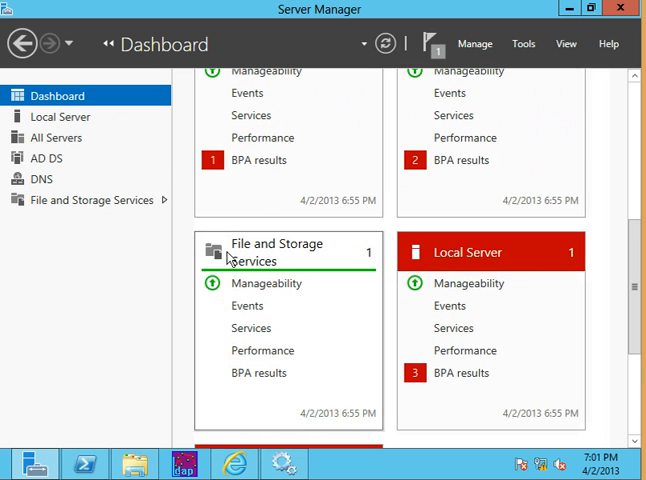
mouse_move(268, 284)
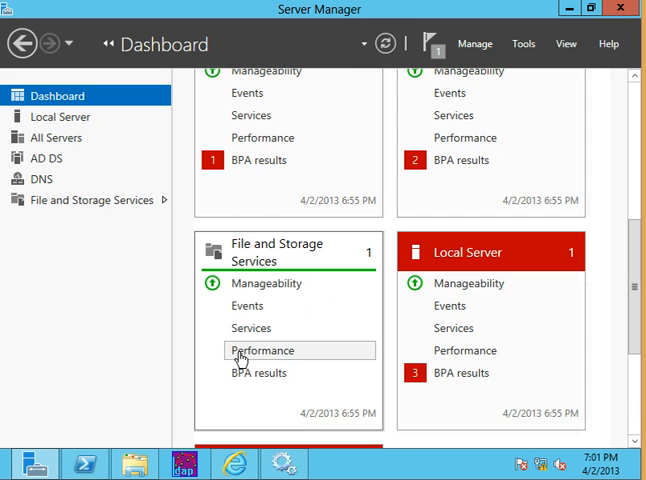
mouse_move(406, 470)
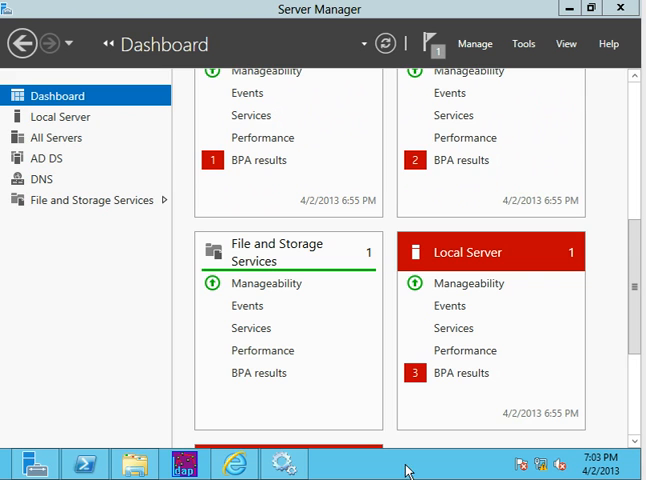